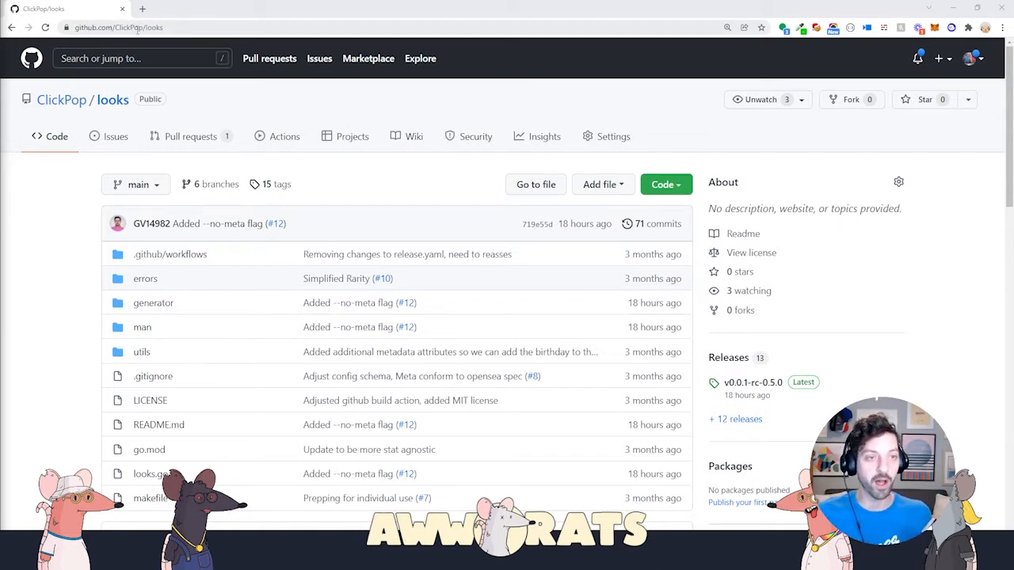
pyautogui.moveTo(519, 104)
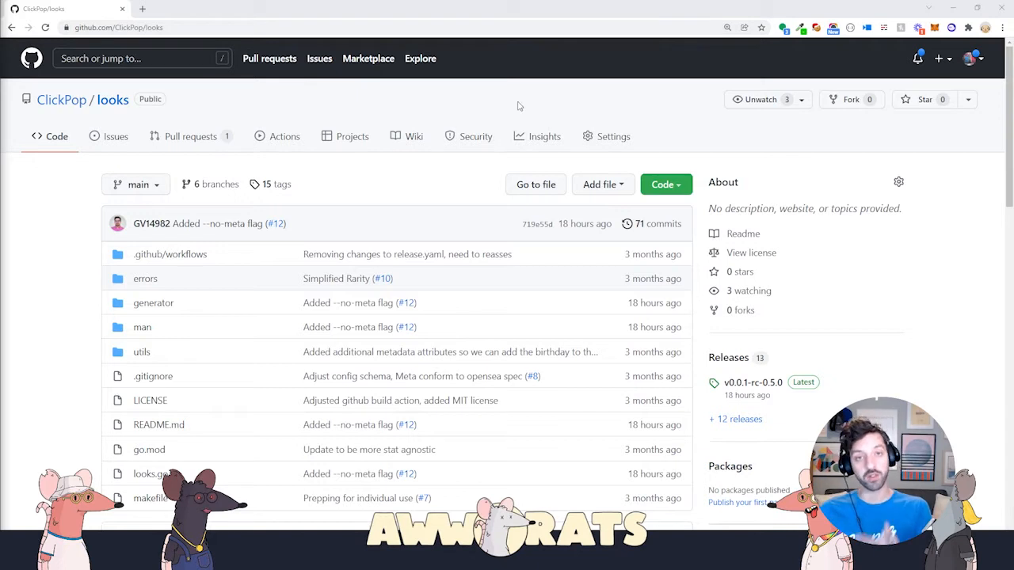
pyautogui.moveTo(596, 118)
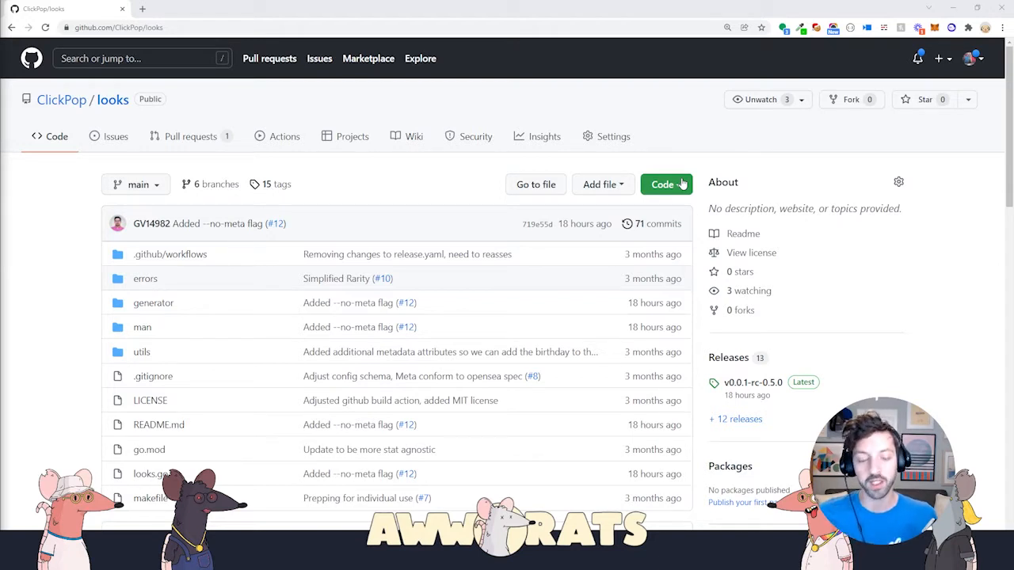
pyautogui.moveTo(669, 146)
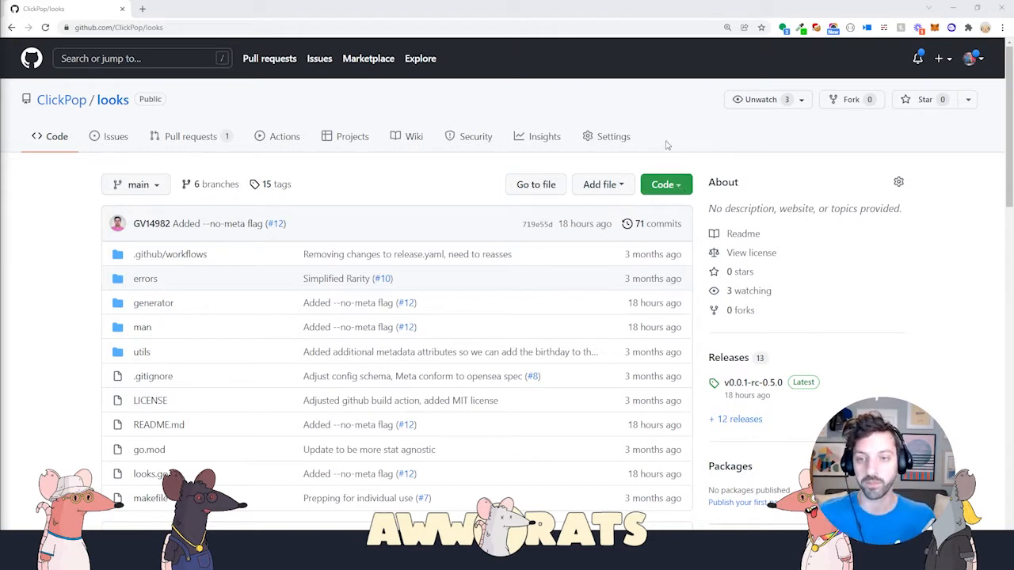
# Copy the HTTPS clone address of ClickPop/looks and switch away from the browser.
pyautogui.click(662, 183)
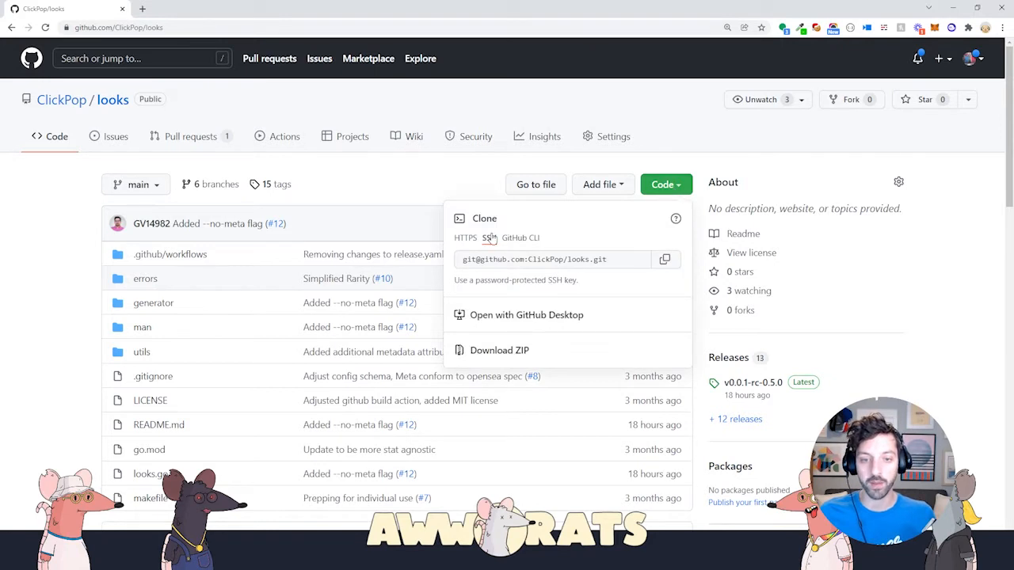
pyautogui.click(466, 238)
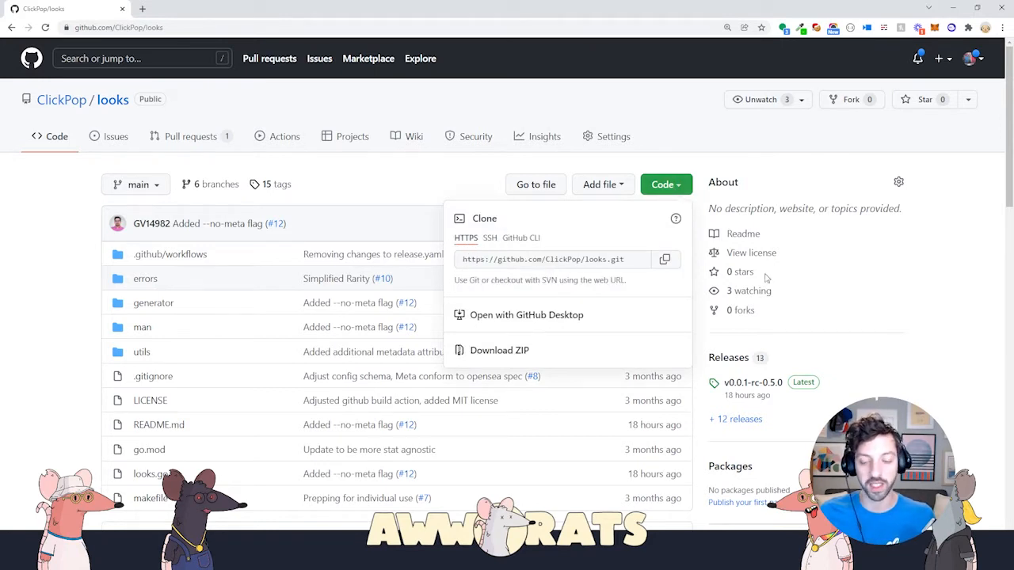
pyautogui.click(665, 260)
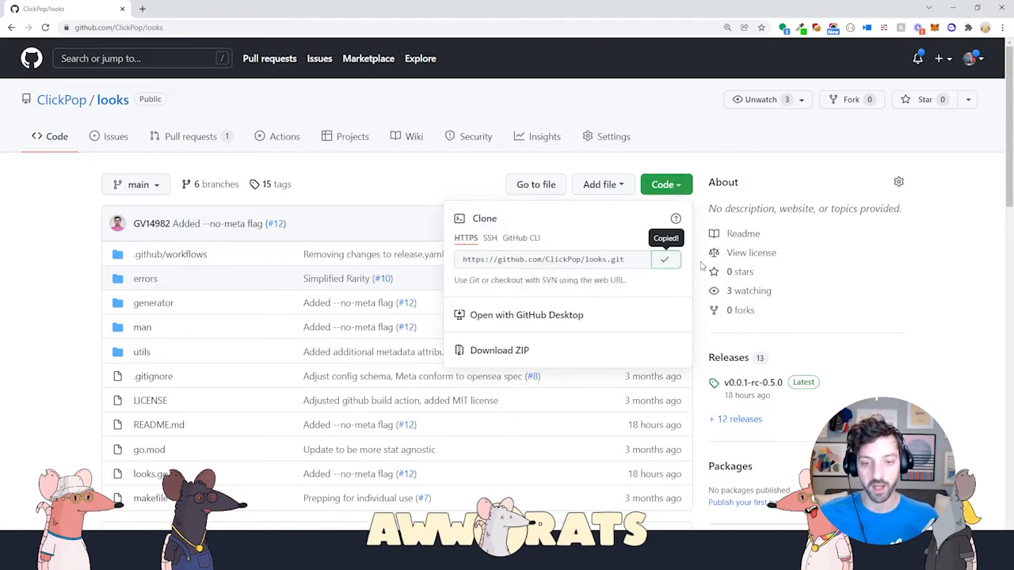
pyautogui.press('alt+tab')
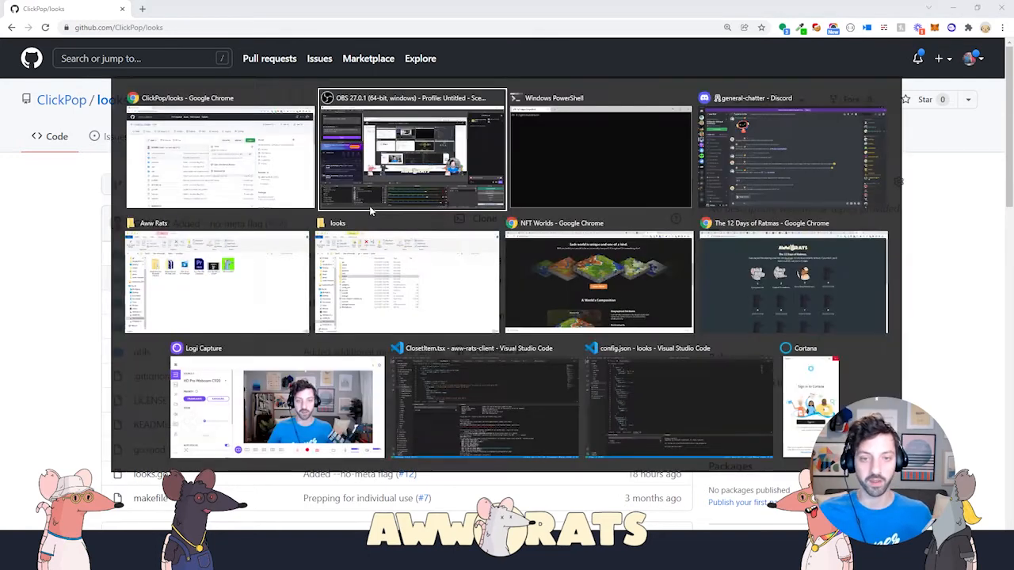
pyautogui.click(598, 150)
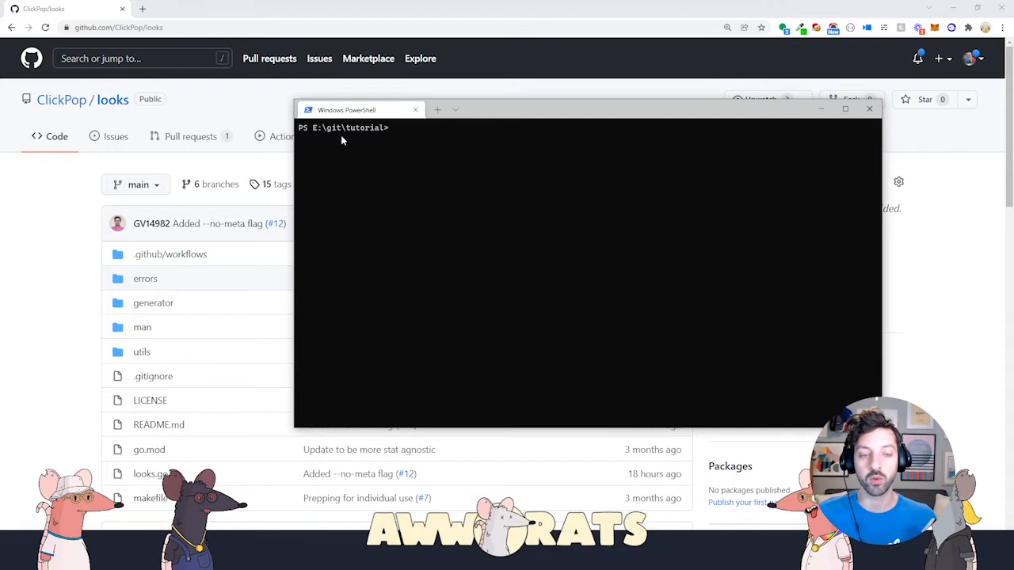
pyautogui.moveTo(392, 136)
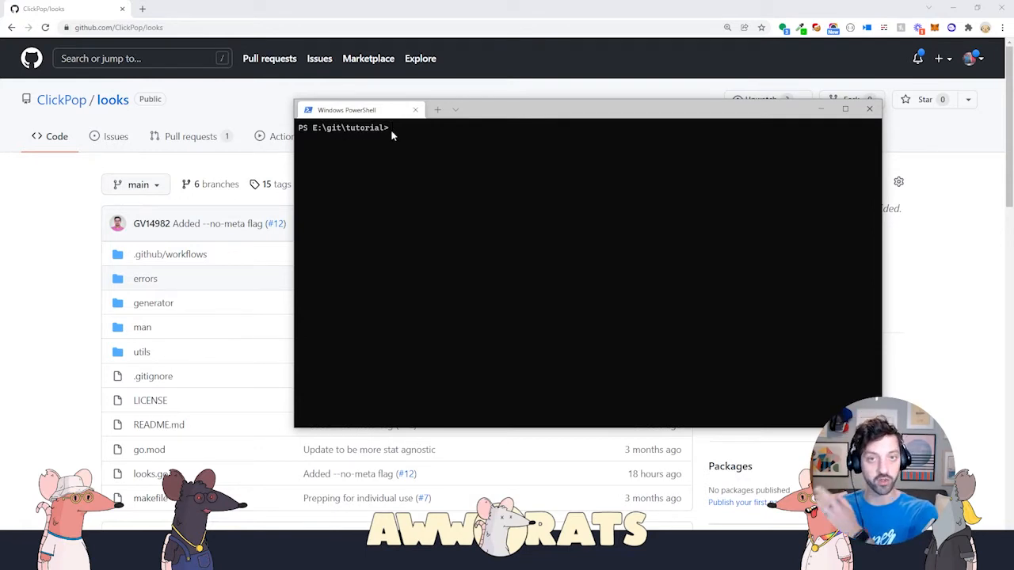
pyautogui.moveTo(424, 133)
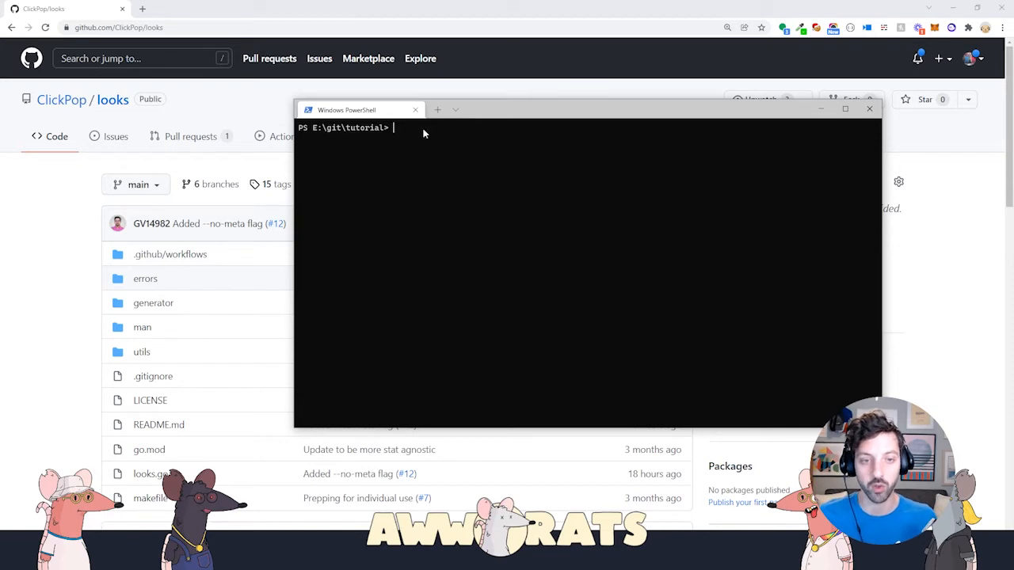
pyautogui.write('git')
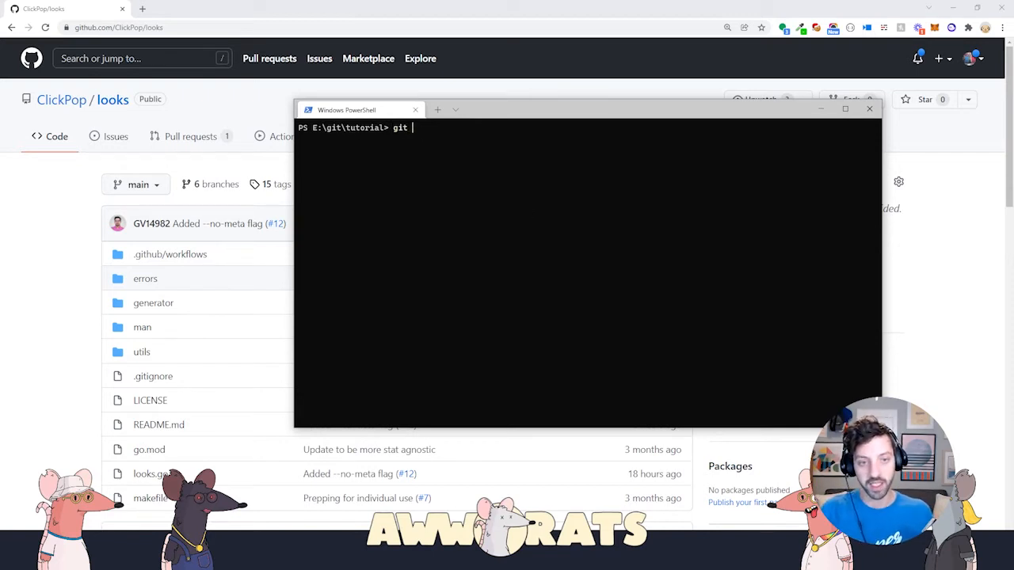
pyautogui.write('clone https://github.com/ClickPop/looks.git')
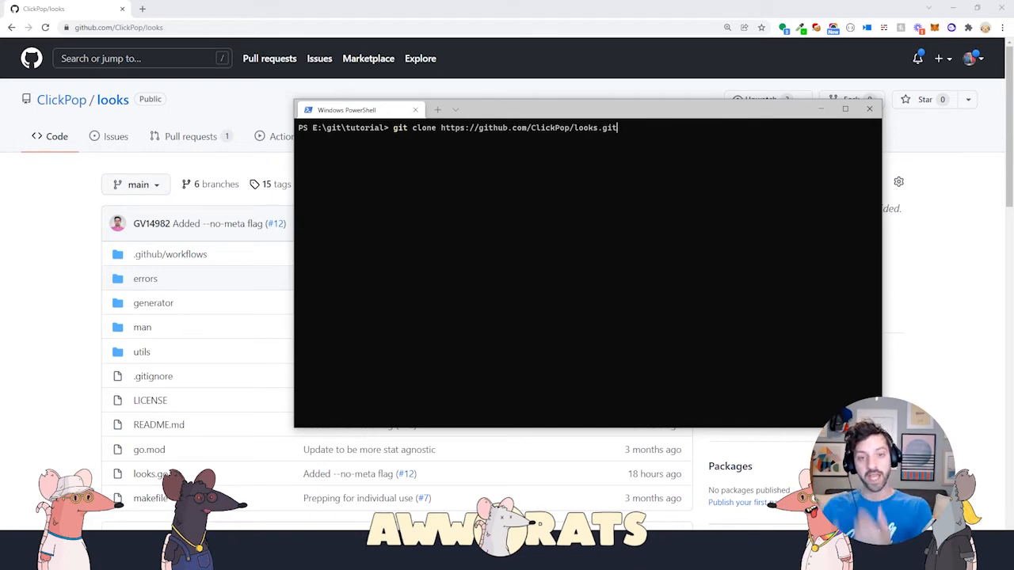
pyautogui.press('backspace')
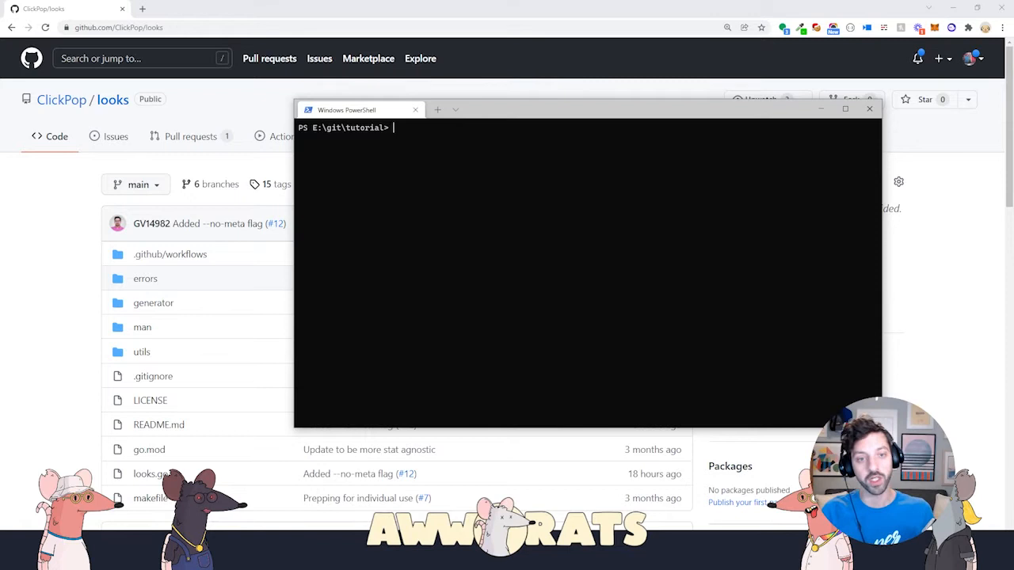
pyautogui.write('cd looks')
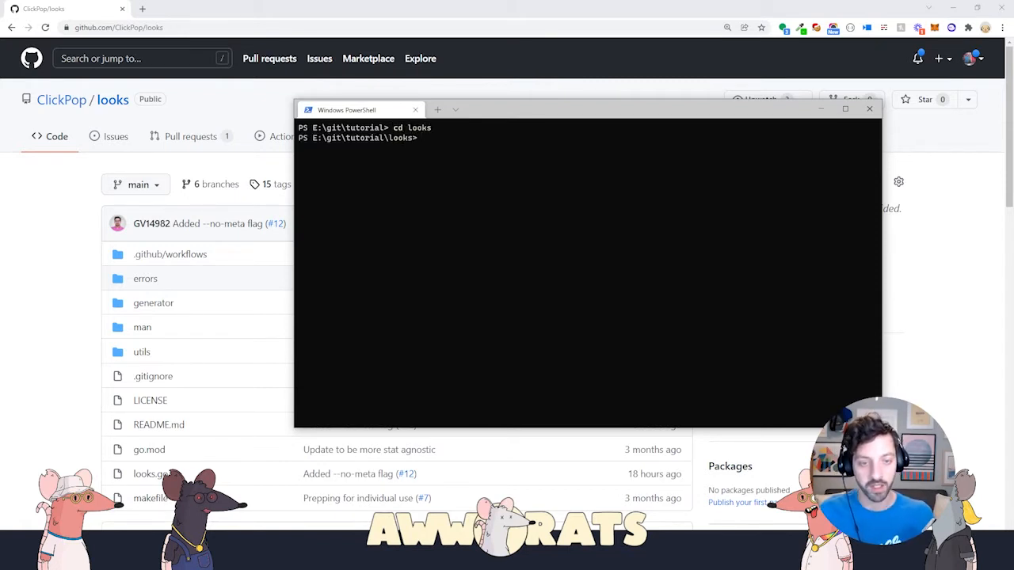
pyautogui.write('dir')
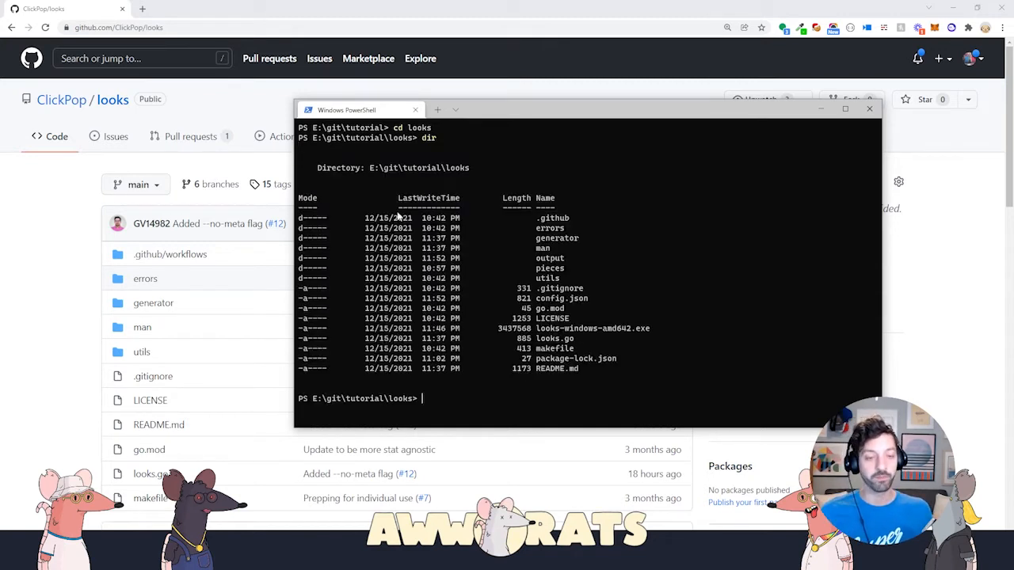
pyautogui.moveTo(124, 298)
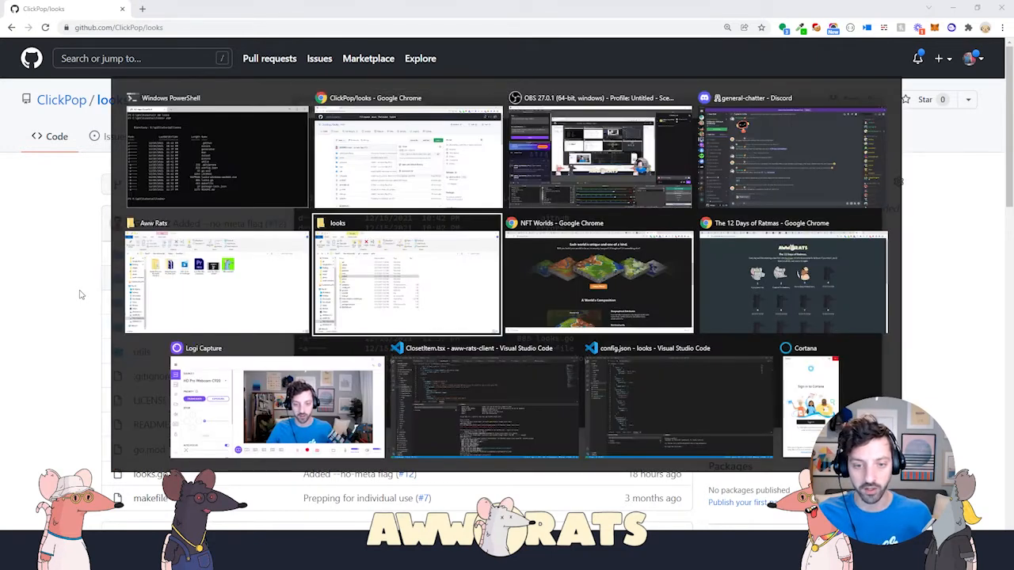
pyautogui.click(678, 404)
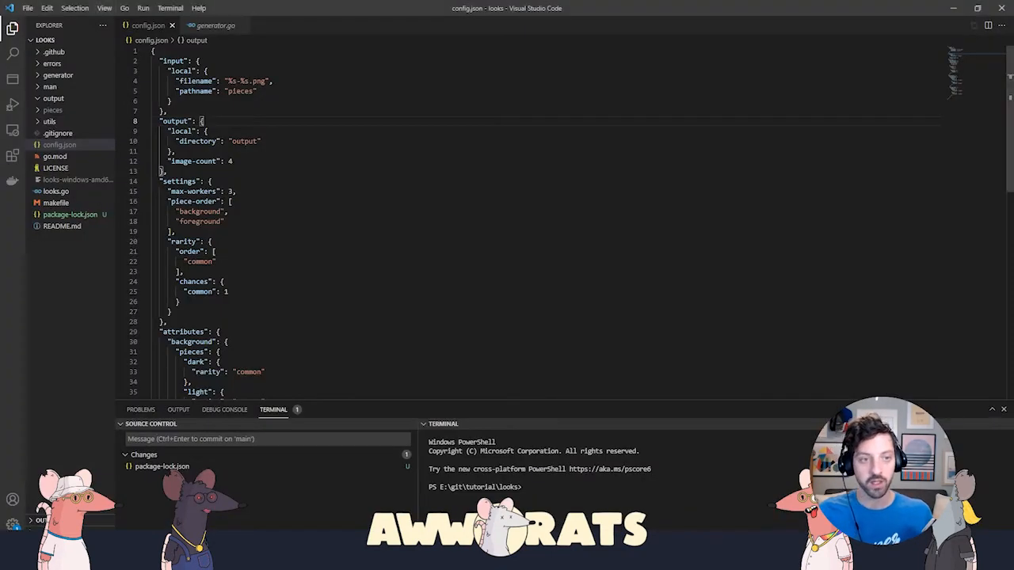
pyautogui.moveTo(104, 191)
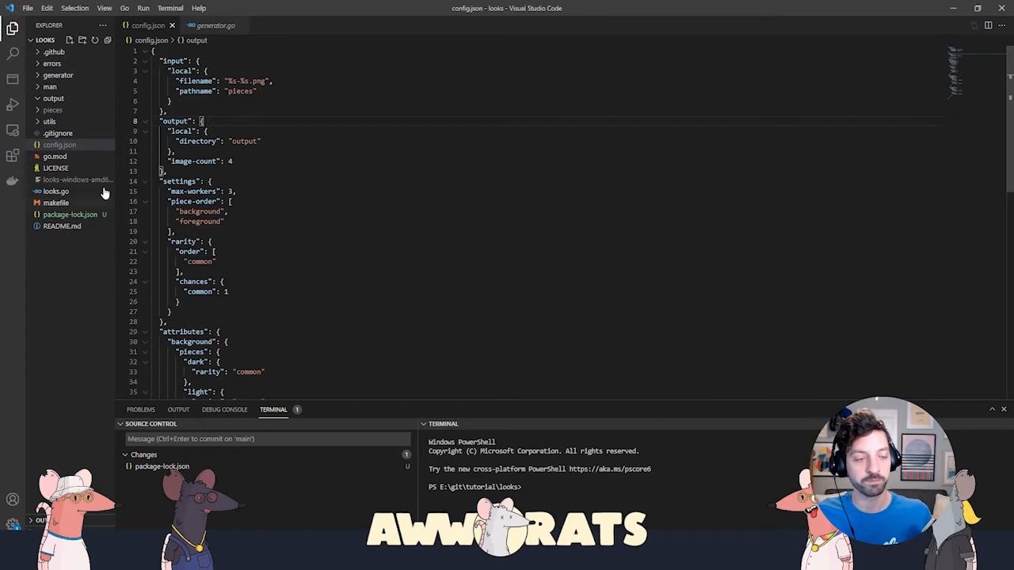
pyautogui.moveTo(67, 146)
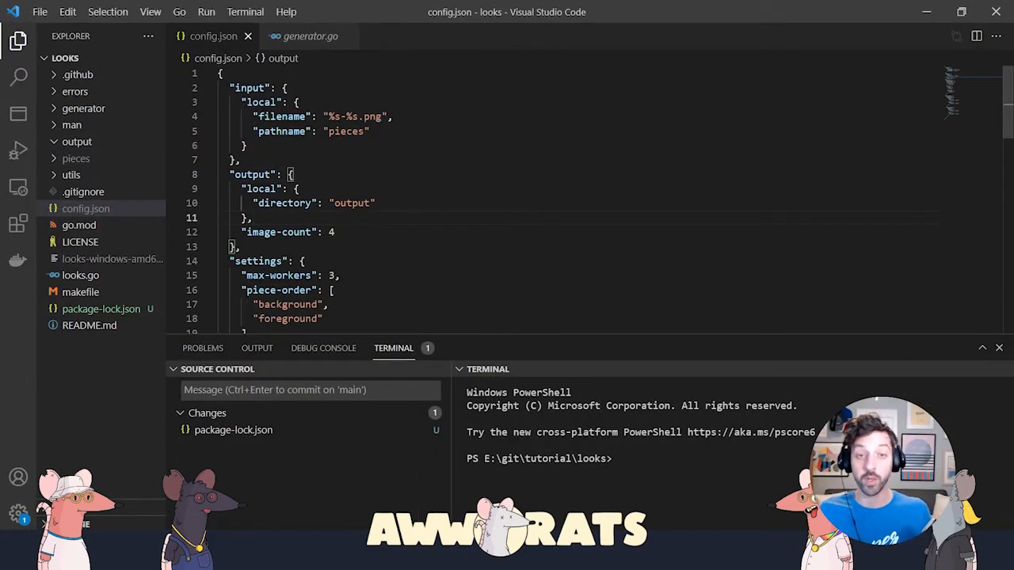
pyautogui.press('alt+tab')
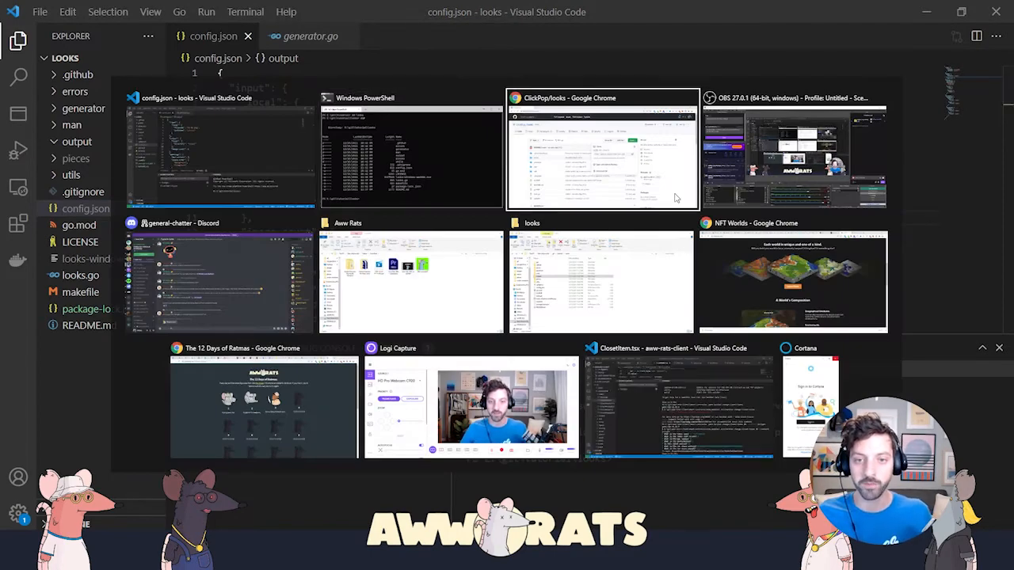
# Scroll the looks README to the example config.json block with output and settings sections.
pyautogui.click(602, 151)
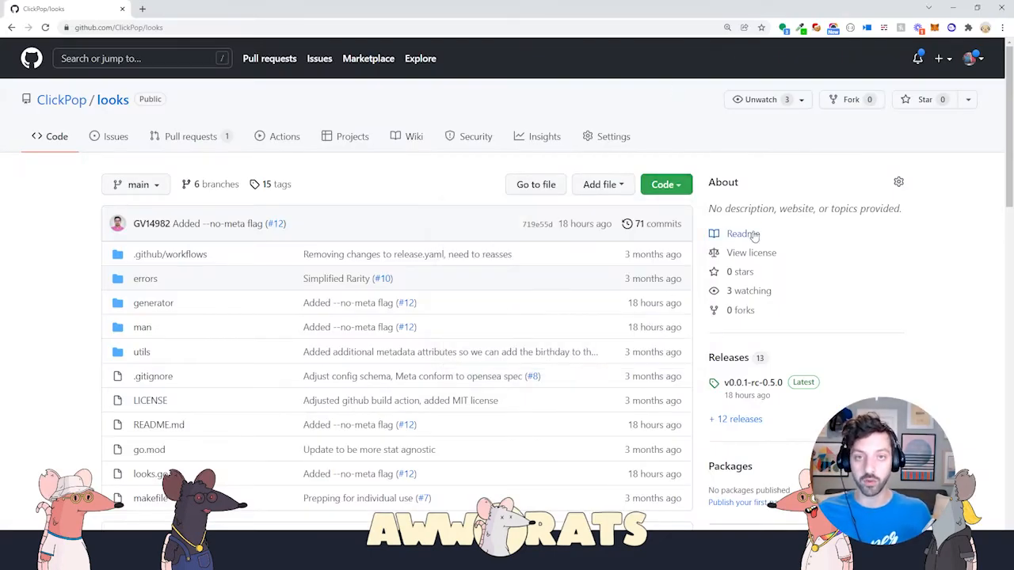
pyautogui.scroll(-3)
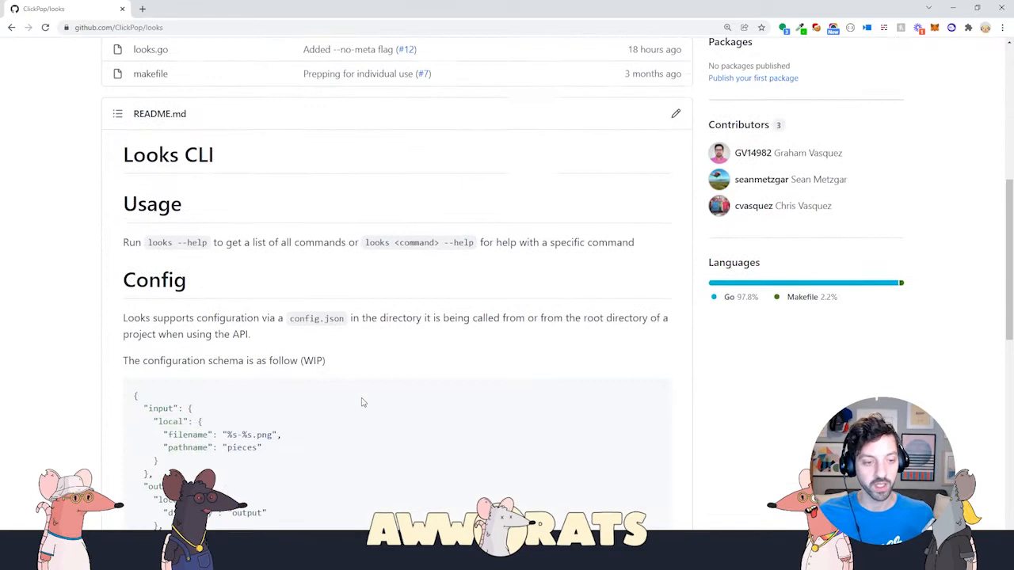
pyautogui.scroll(-3)
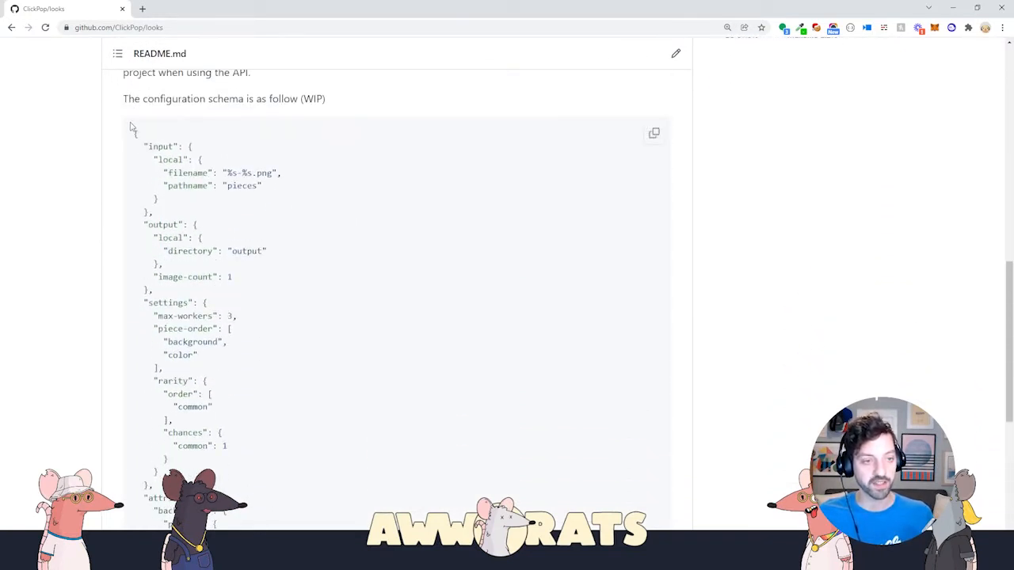
pyautogui.scroll(-3)
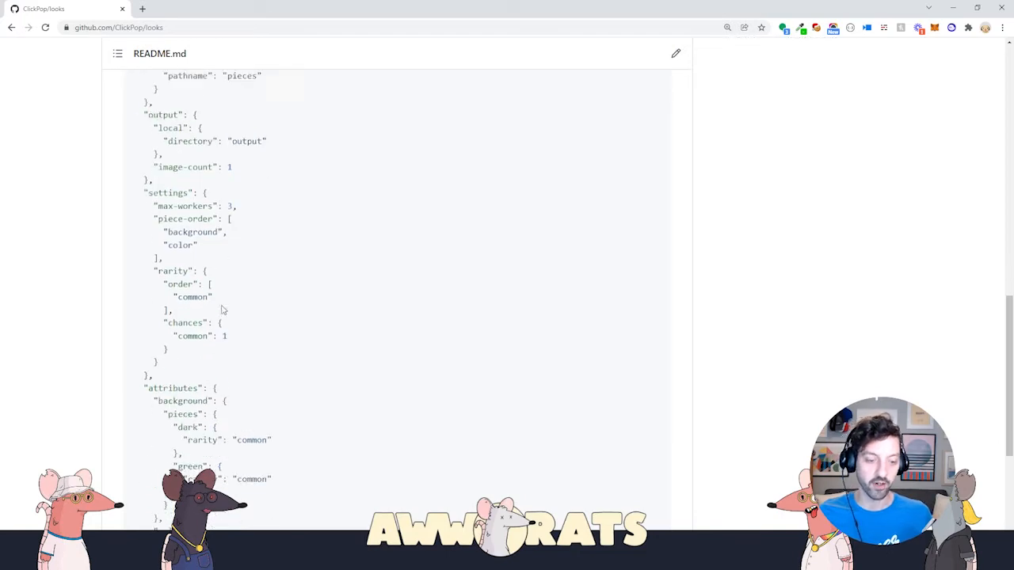
pyautogui.scroll(3)
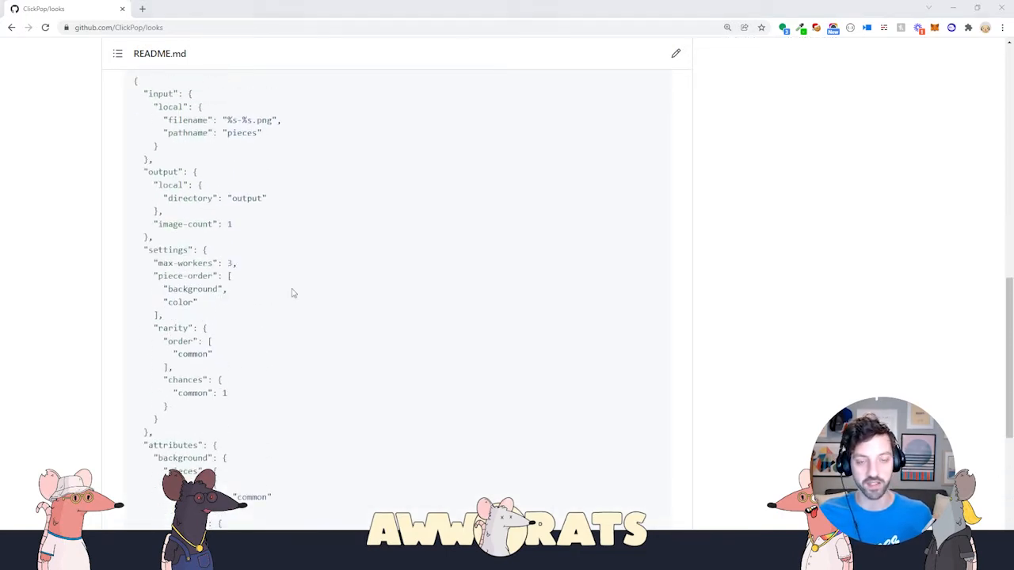
pyautogui.press('alt+tab')
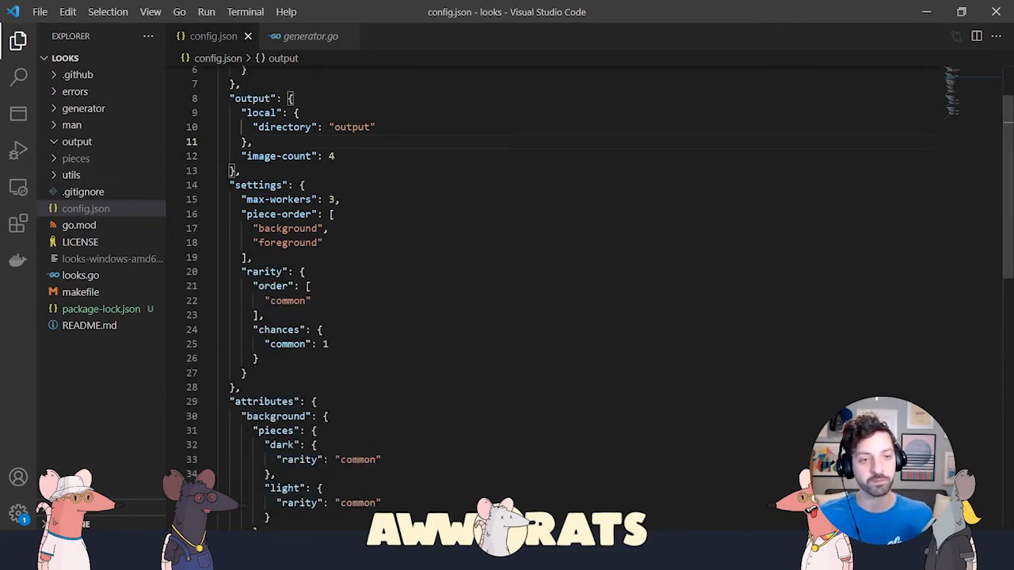
# Inspect the pathname 'pieces' setting, expand the pieces folder, and undo a stray % edit.
pyautogui.scroll(3)
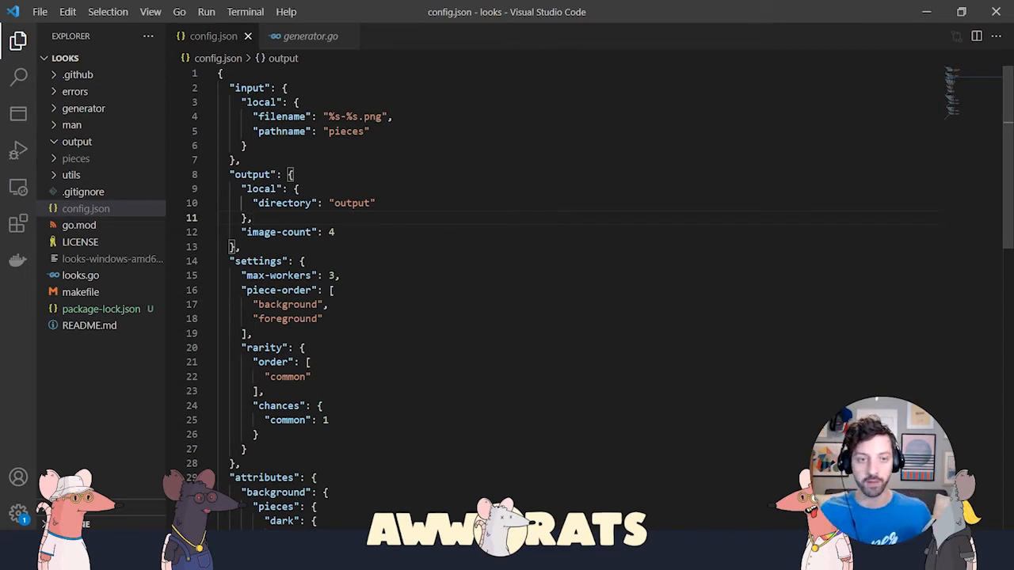
pyautogui.doubleClick(282, 130)
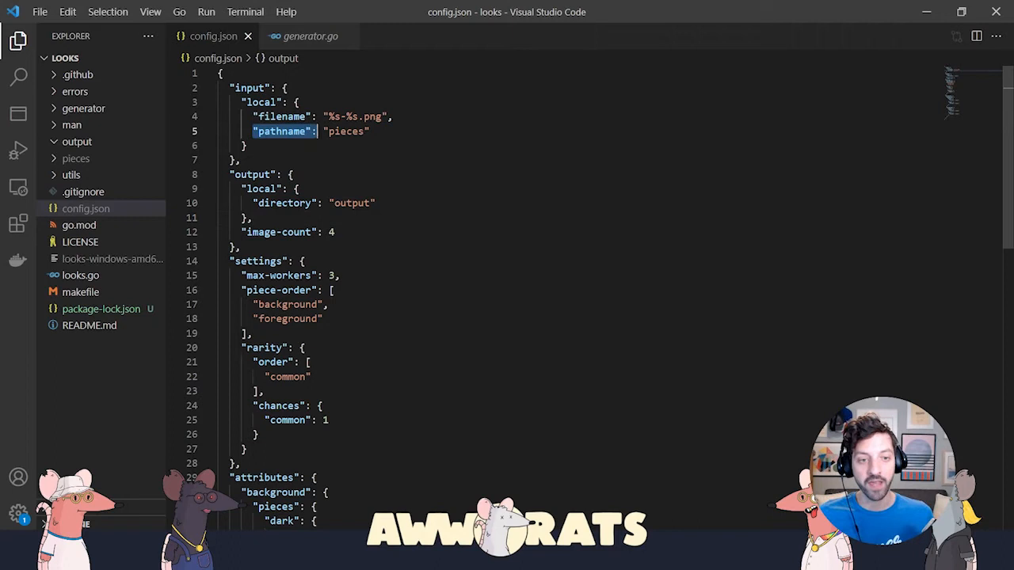
pyautogui.doubleClick(345, 130)
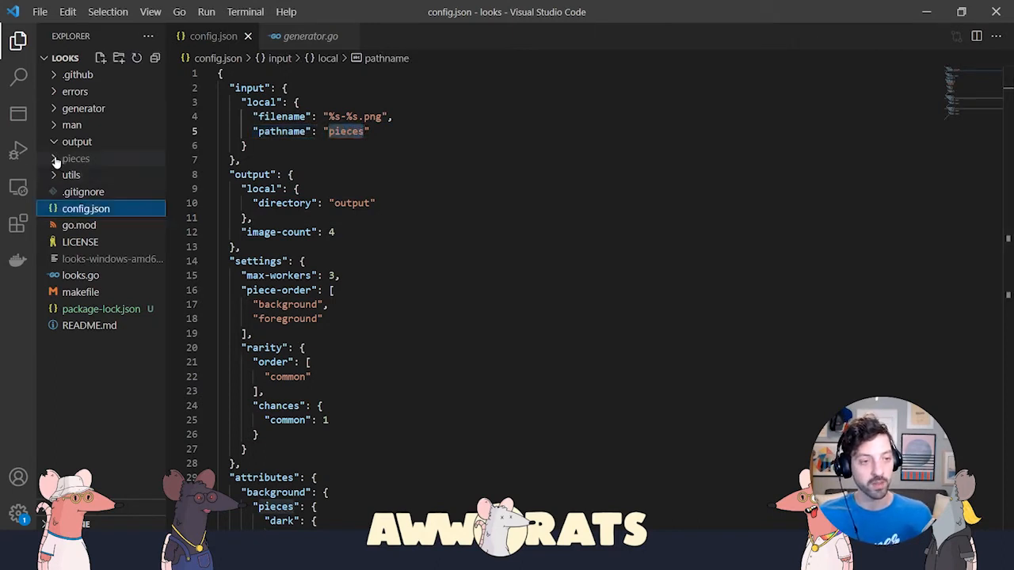
pyautogui.click(76, 158)
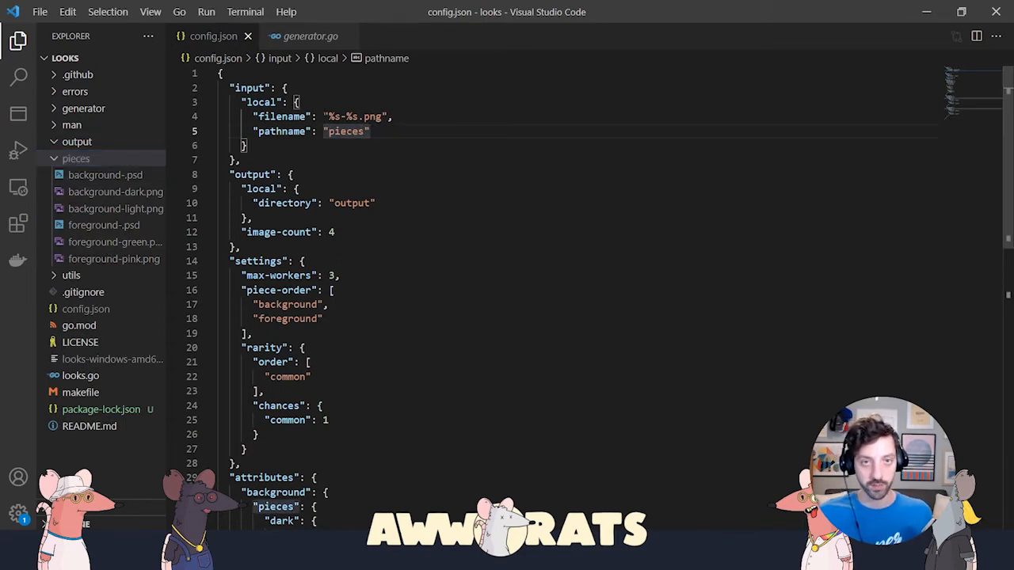
pyautogui.doubleClick(340, 118)
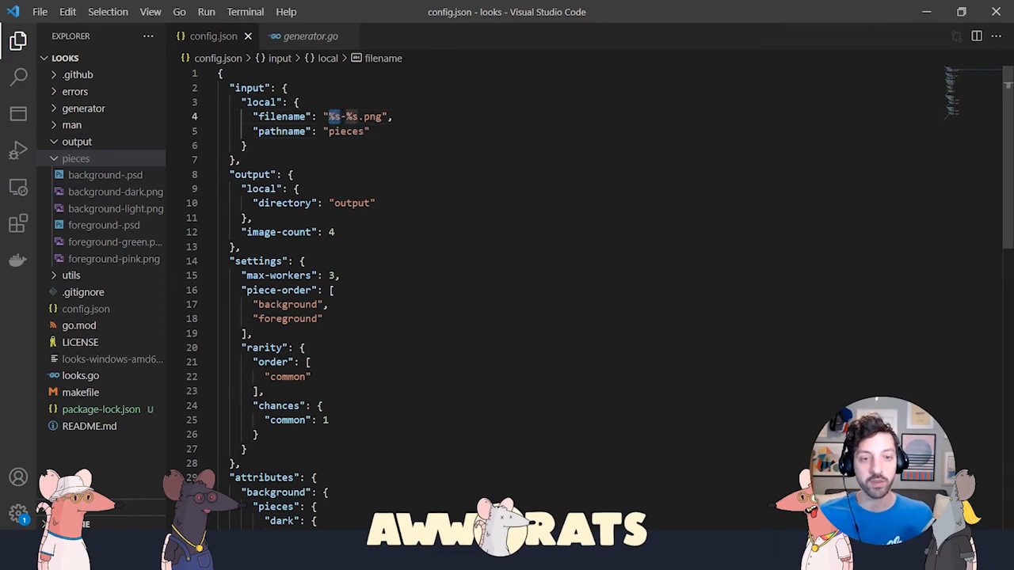
pyautogui.moveTo(71, 198)
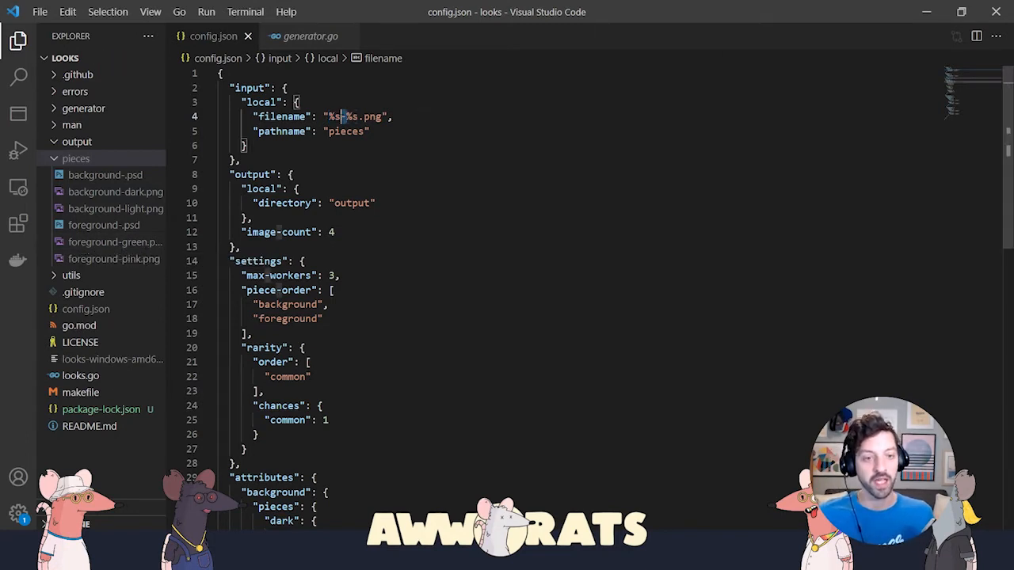
pyautogui.write('%')
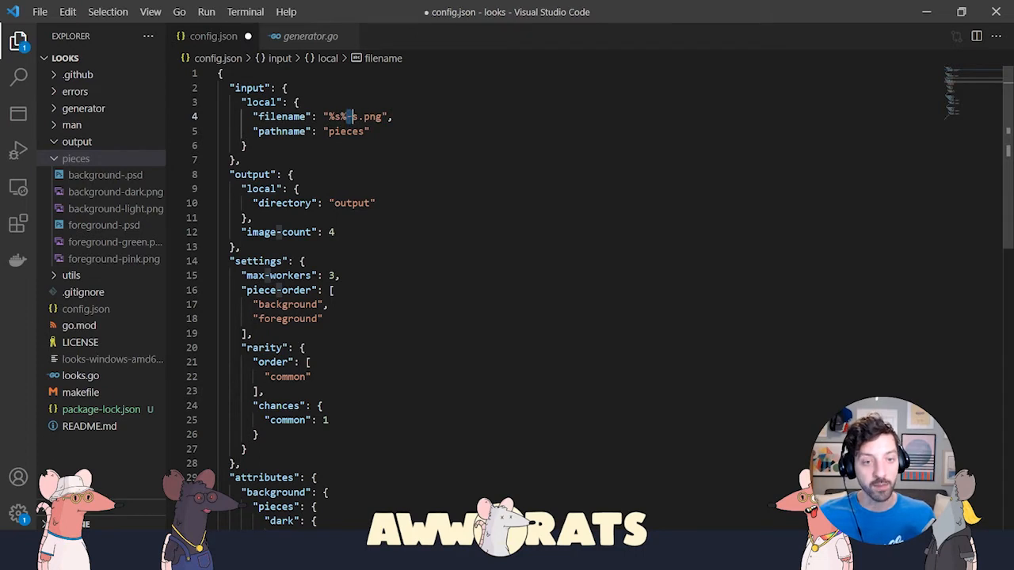
pyautogui.press('ctrl+s')
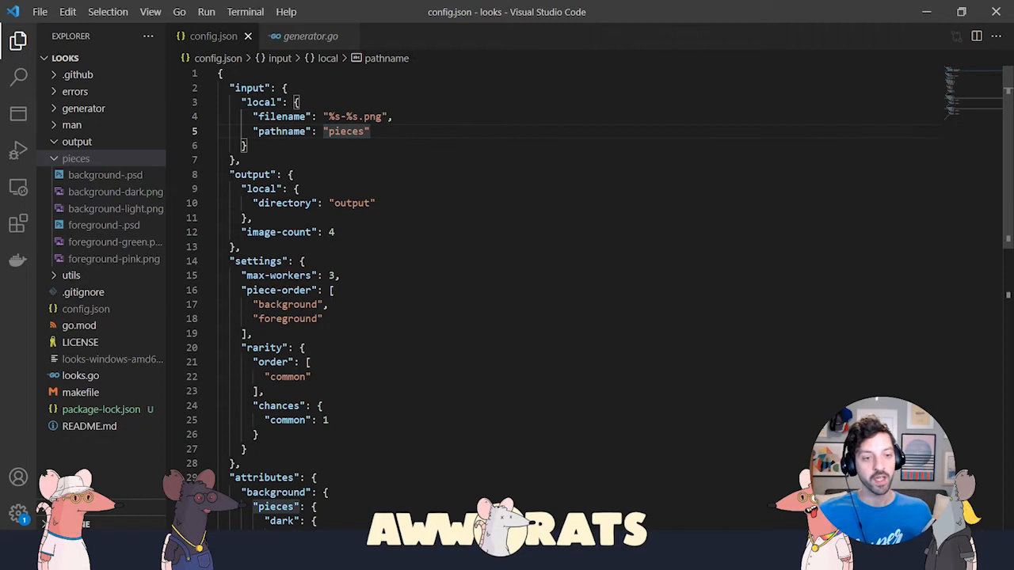
# Change the output image-count in config.json from 4 to 1.
pyautogui.scroll(-3)
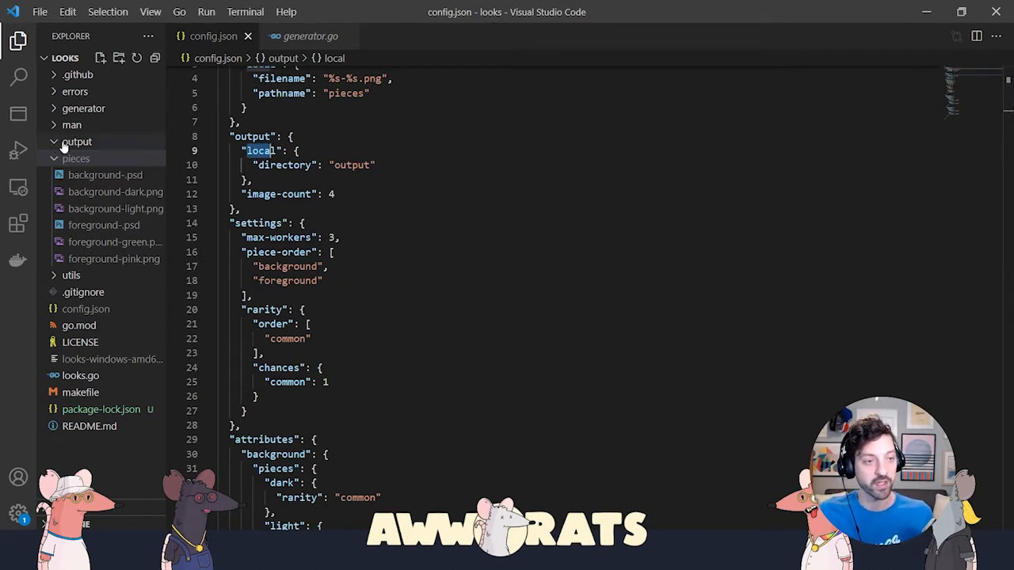
pyautogui.moveTo(76, 143)
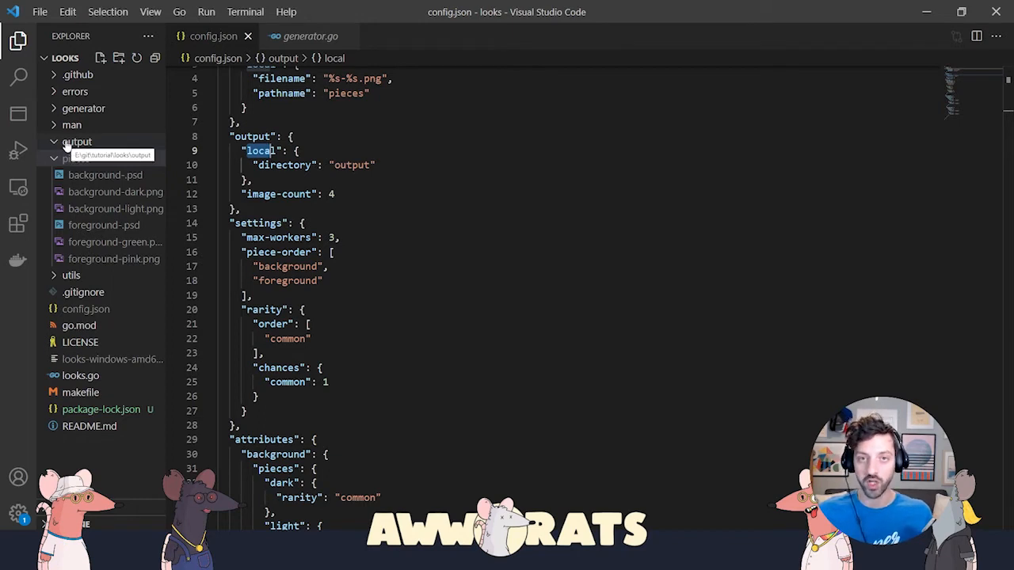
pyautogui.moveTo(76, 141)
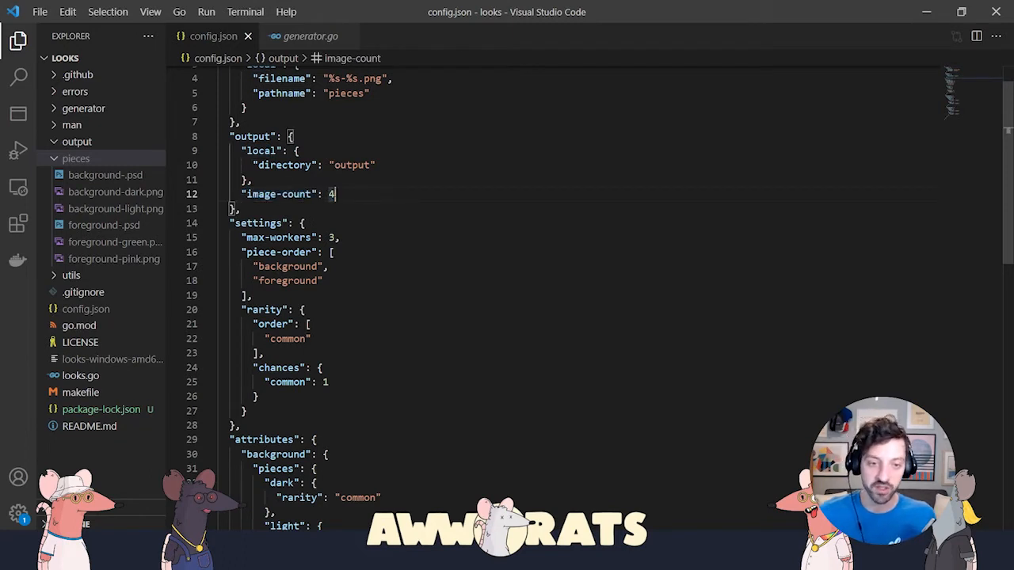
pyautogui.write('1')
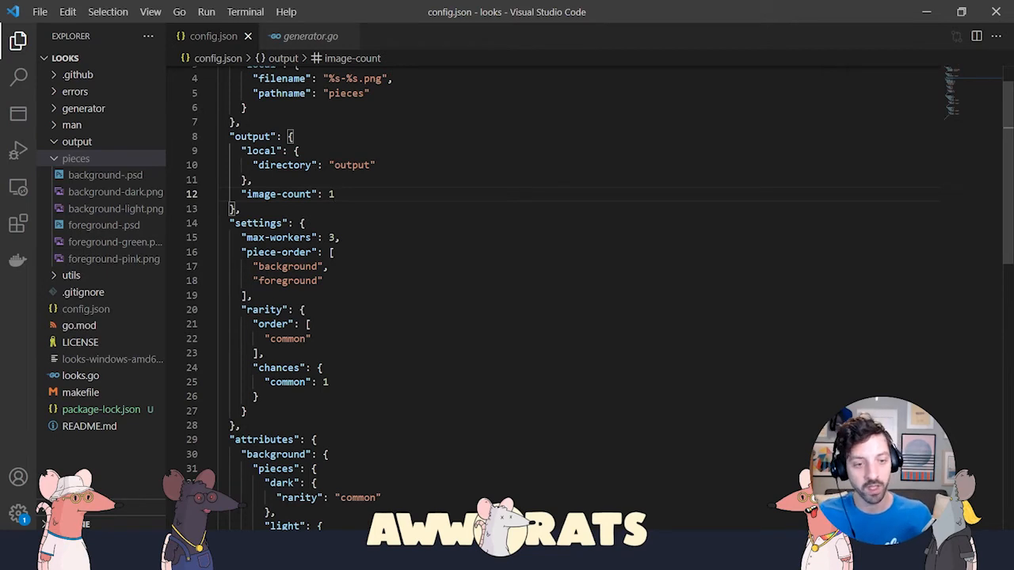
# Add a "hat" entry after foreground in piece-order, then delete it, leaving a trailing comma.
pyautogui.scroll(-3)
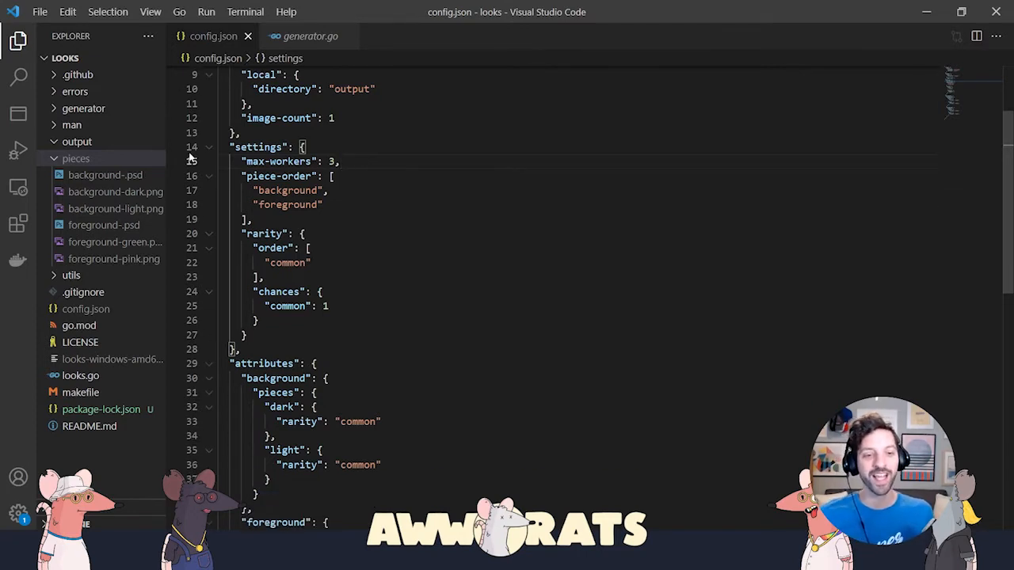
pyautogui.click(331, 176)
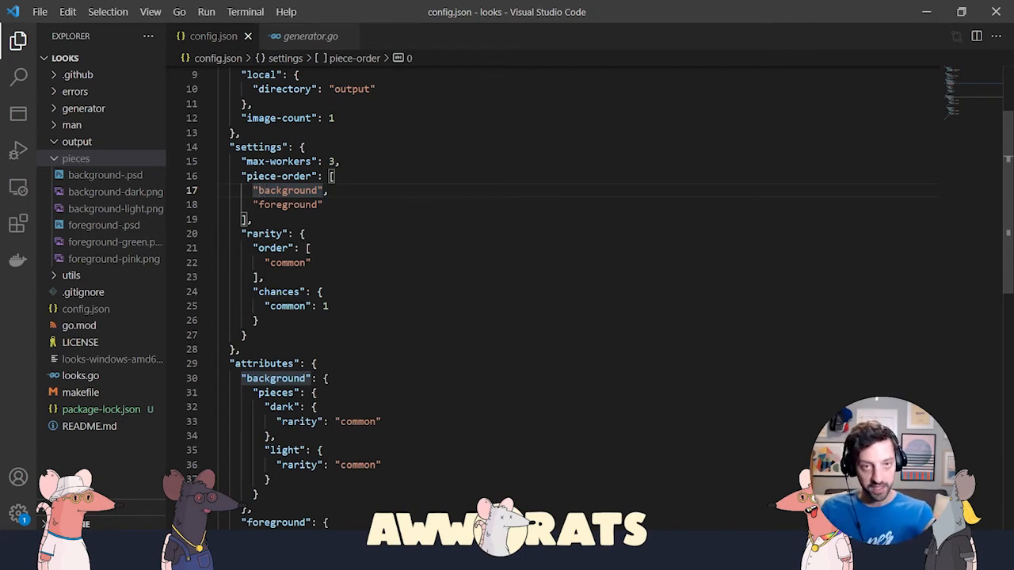
pyautogui.click(294, 205)
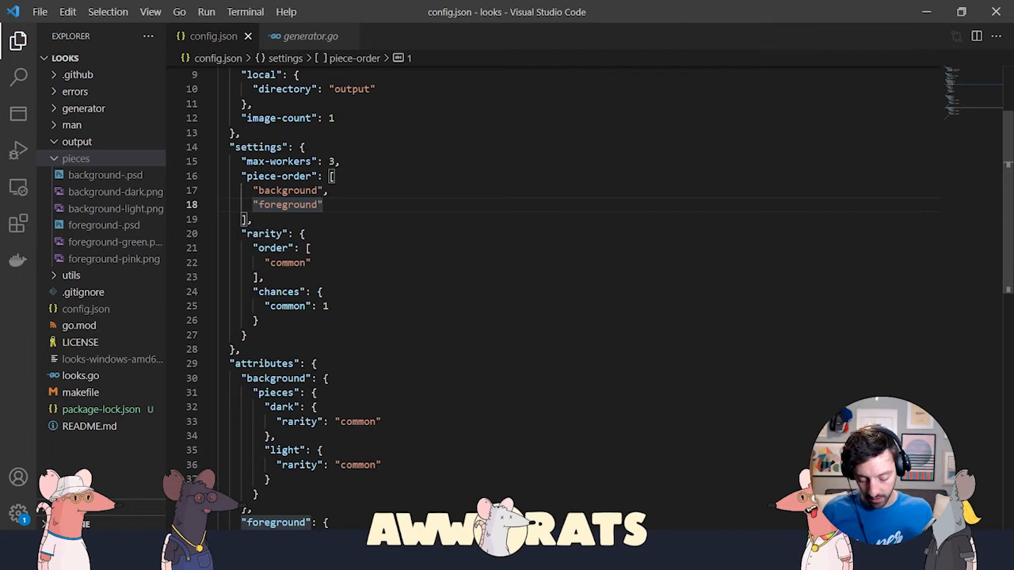
pyautogui.write('"hat"')
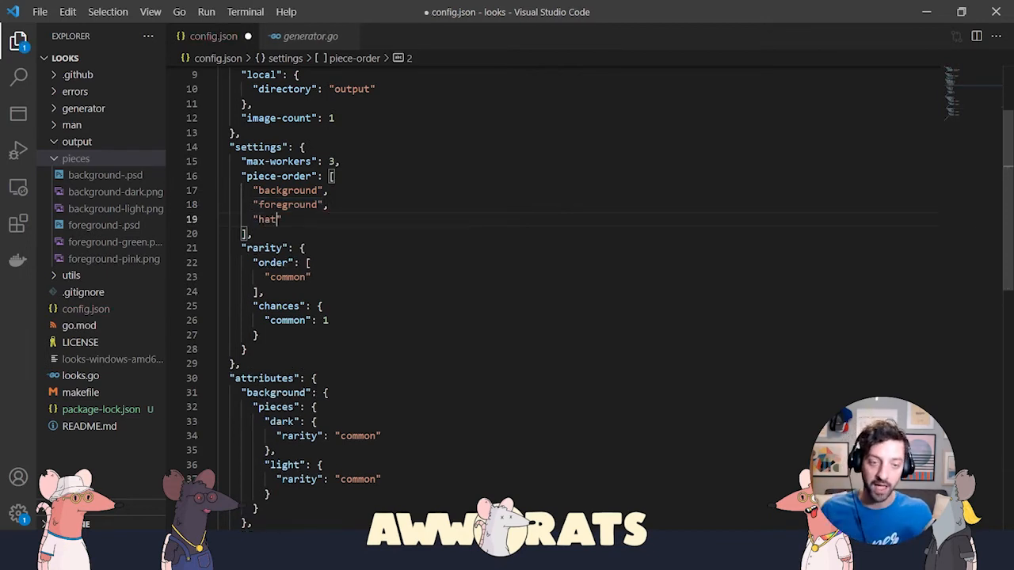
pyautogui.press('Backspace')
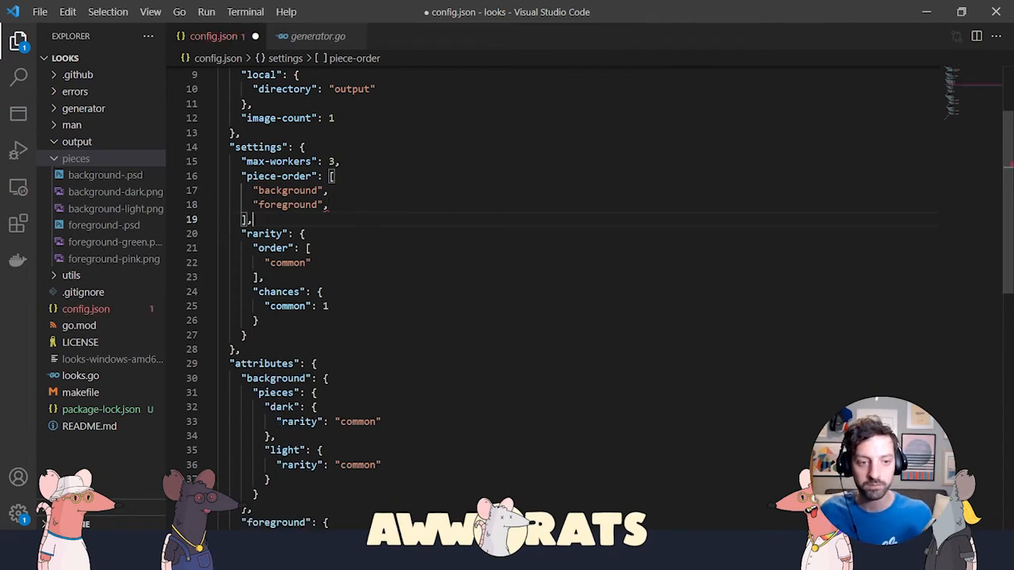
pyautogui.click(310, 248)
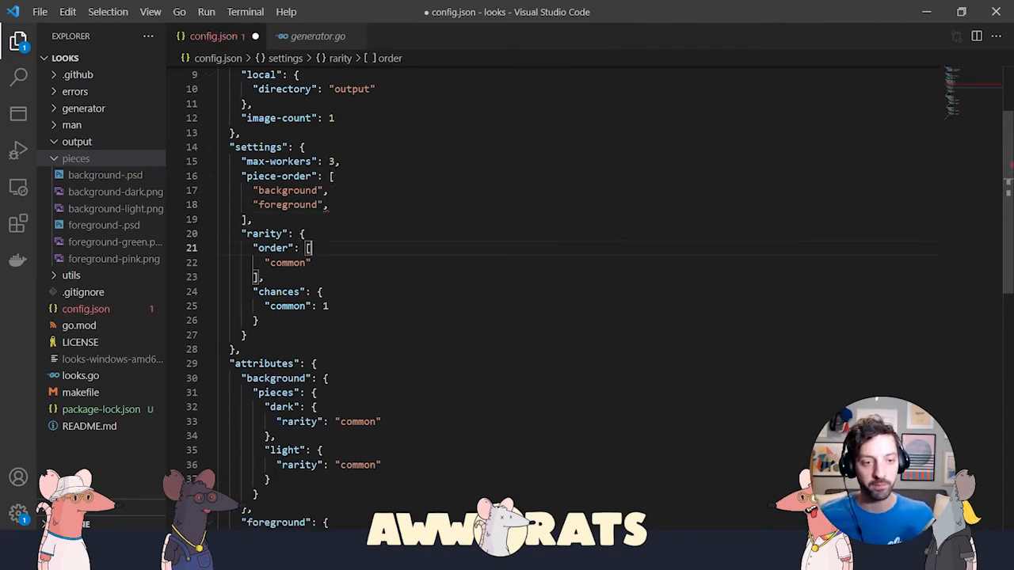
pyautogui.doubleClick(289, 263)
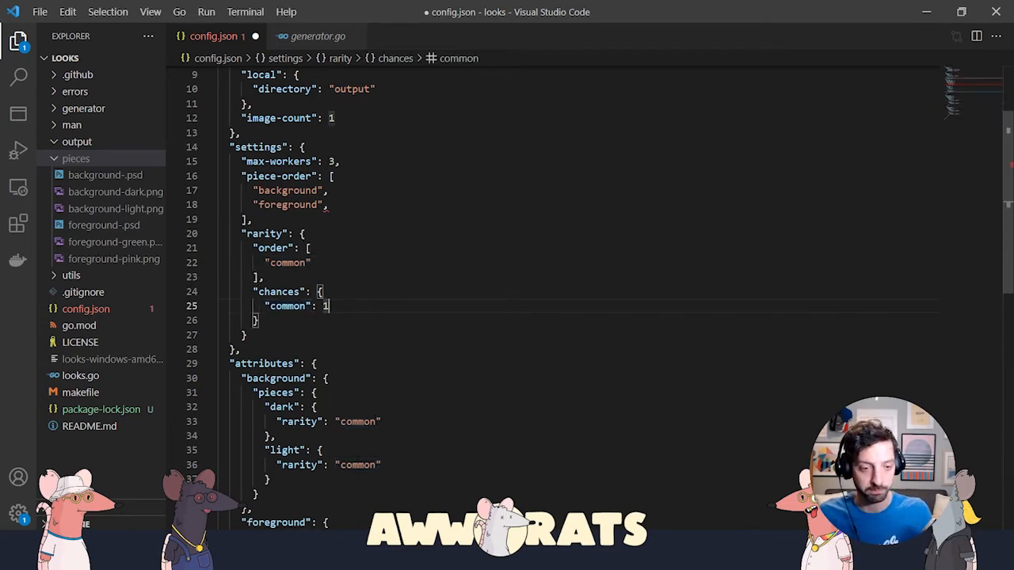
pyautogui.scroll(-3)
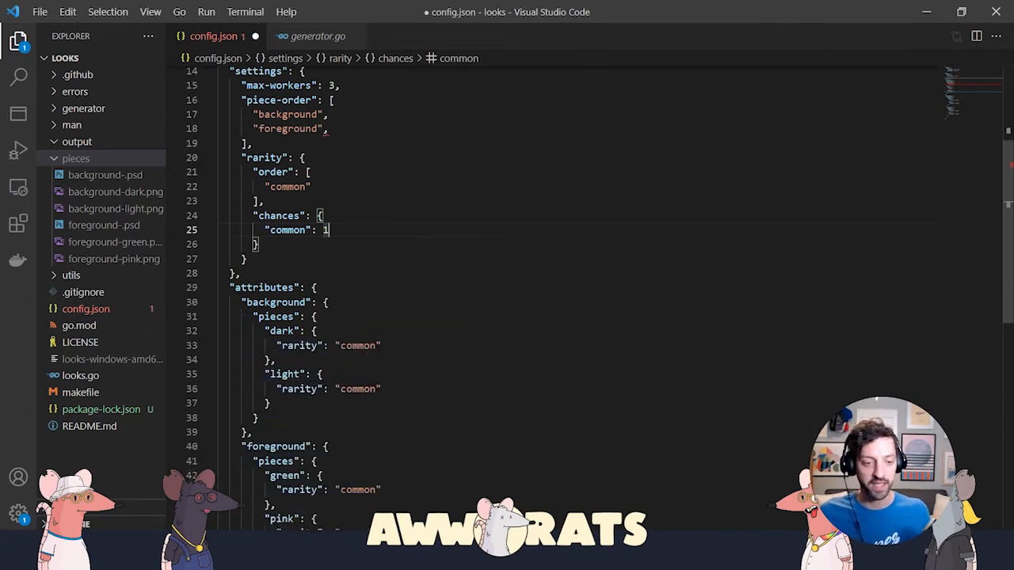
pyautogui.scroll(-3)
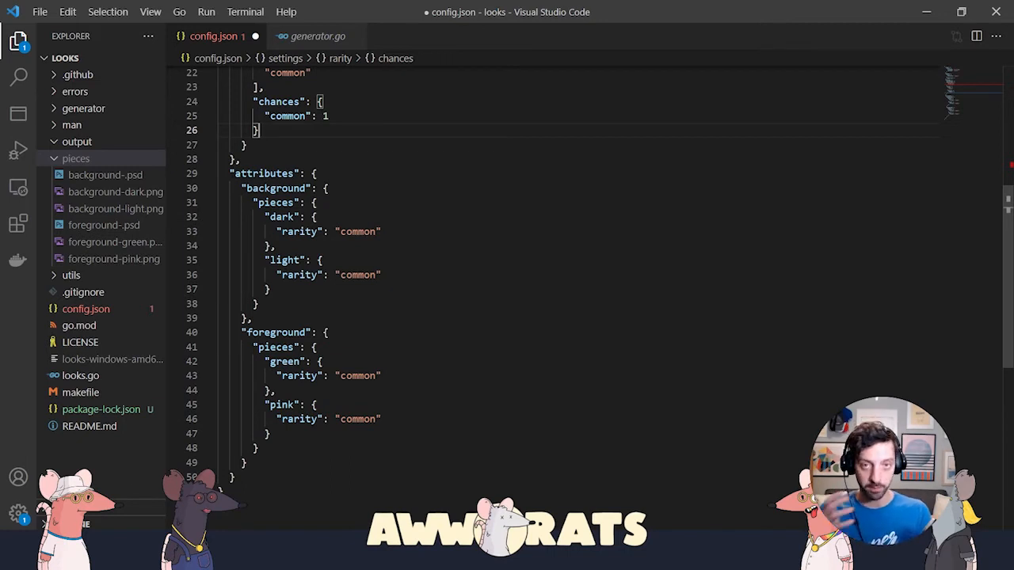
# Fold the attribute blocks, then expand background to show its dark and light pieces.
pyautogui.click(236, 173)
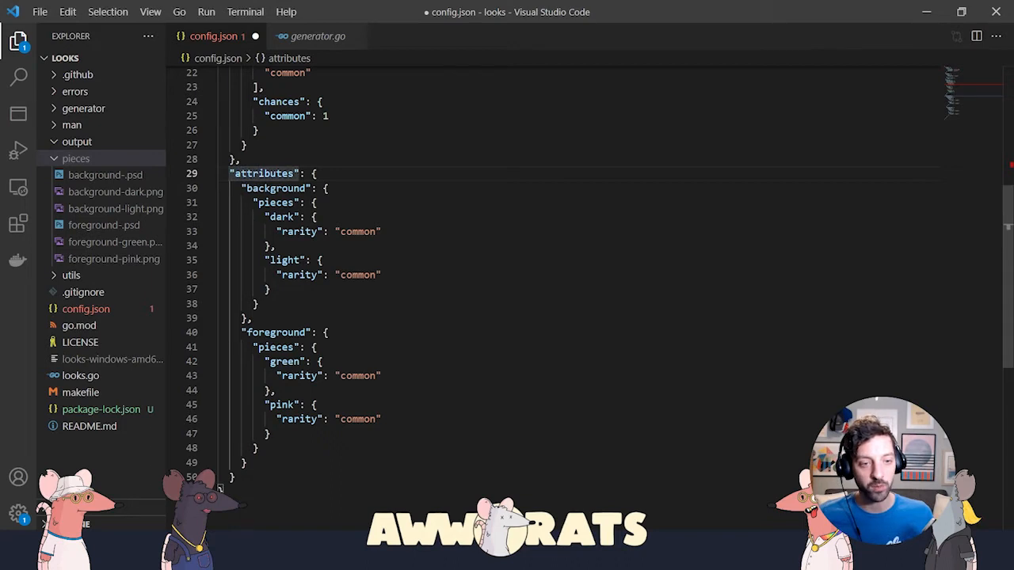
pyautogui.click(209, 187)
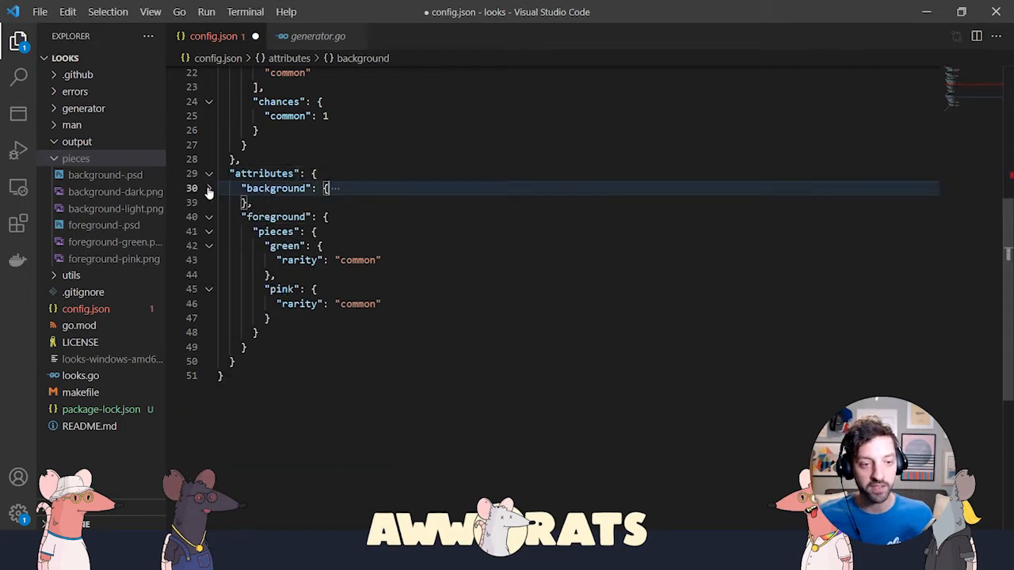
pyautogui.click(209, 215)
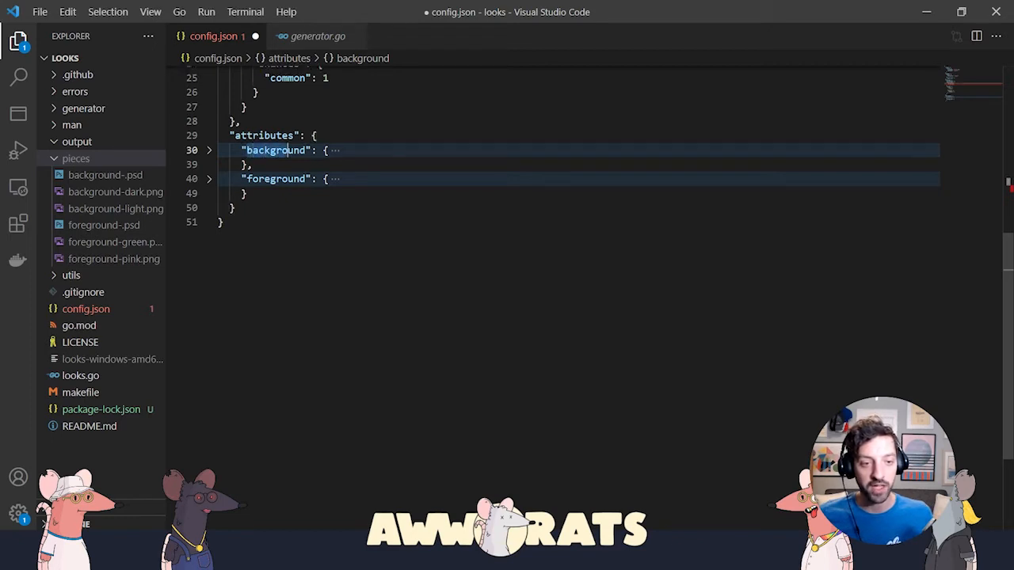
pyautogui.scroll(3)
pyautogui.write('"foreground"')
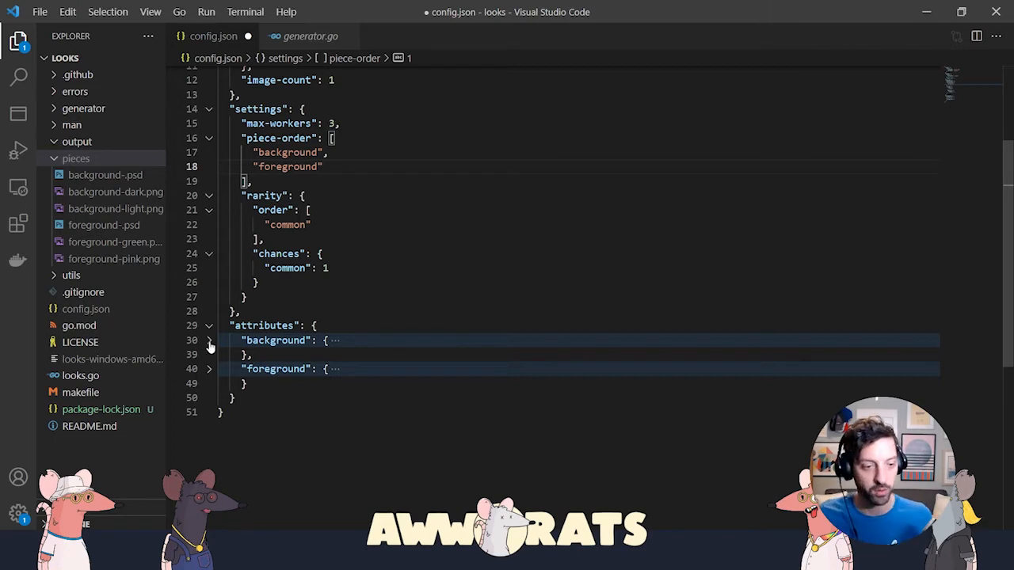
pyautogui.click(210, 339)
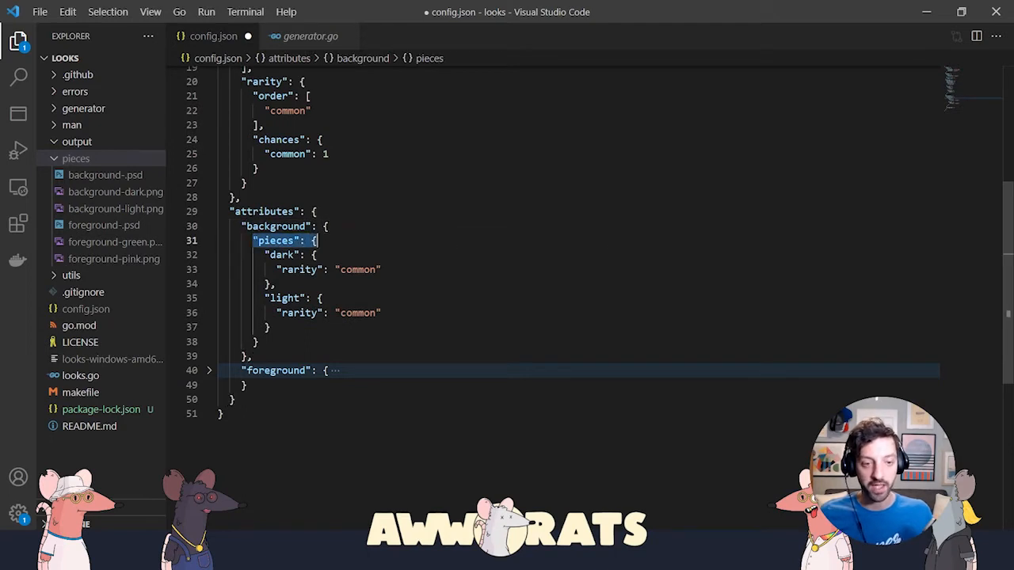
pyautogui.click(284, 255)
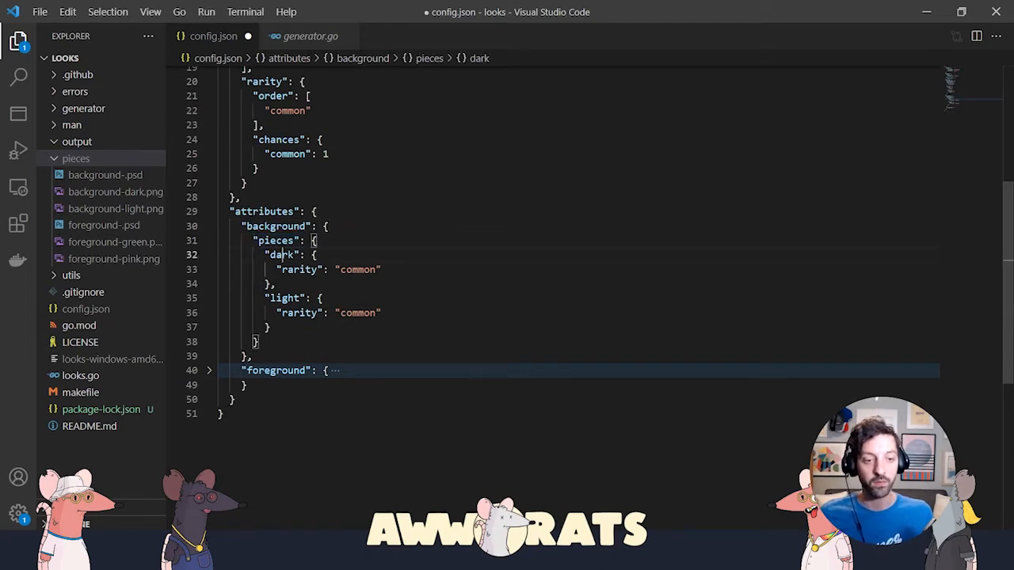
pyautogui.click(285, 298)
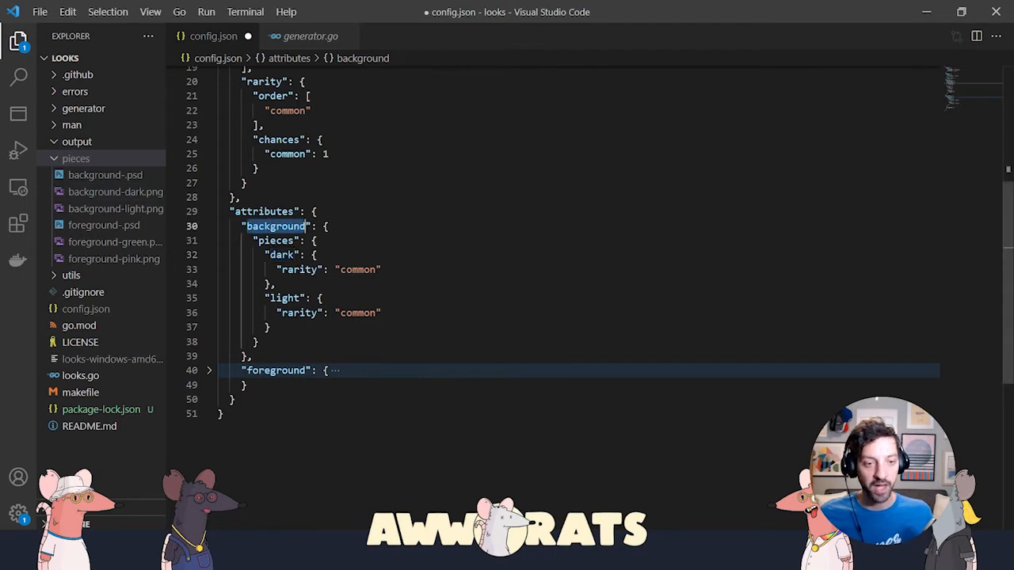
pyautogui.moveTo(123, 200)
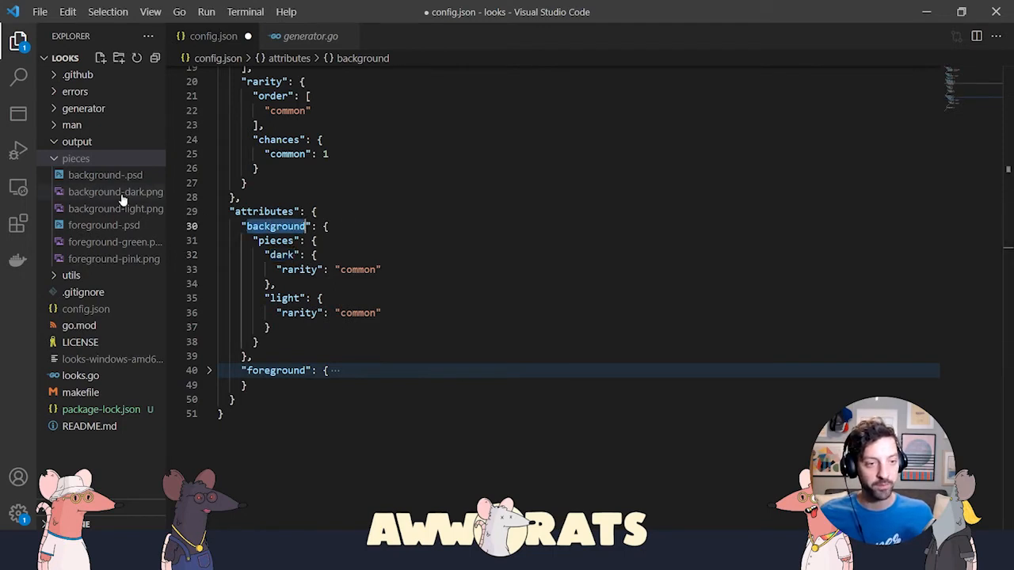
# Select the dark piece name and expand foreground to show its green and pink pieces.
pyautogui.click(282, 253)
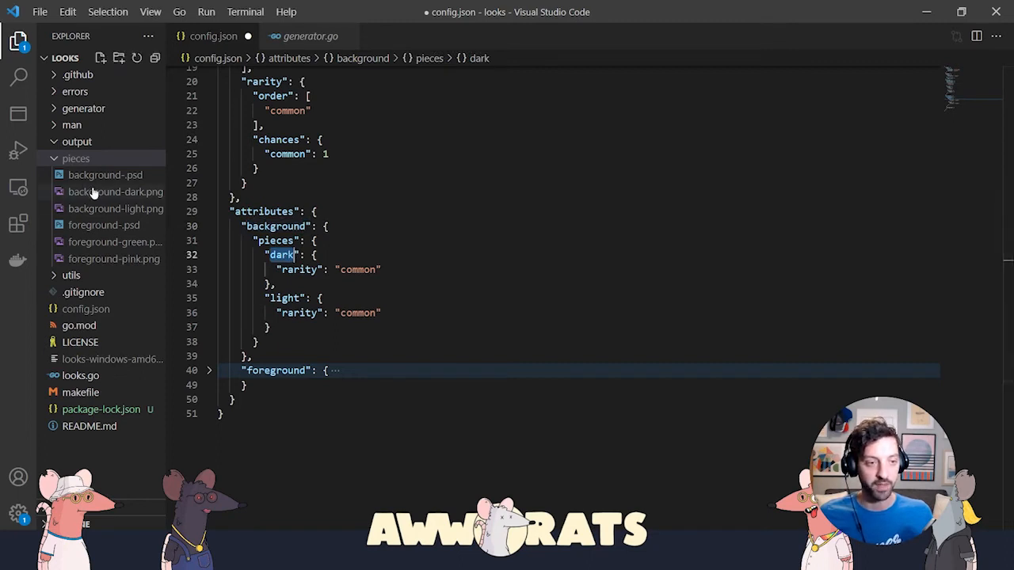
pyautogui.click(210, 371)
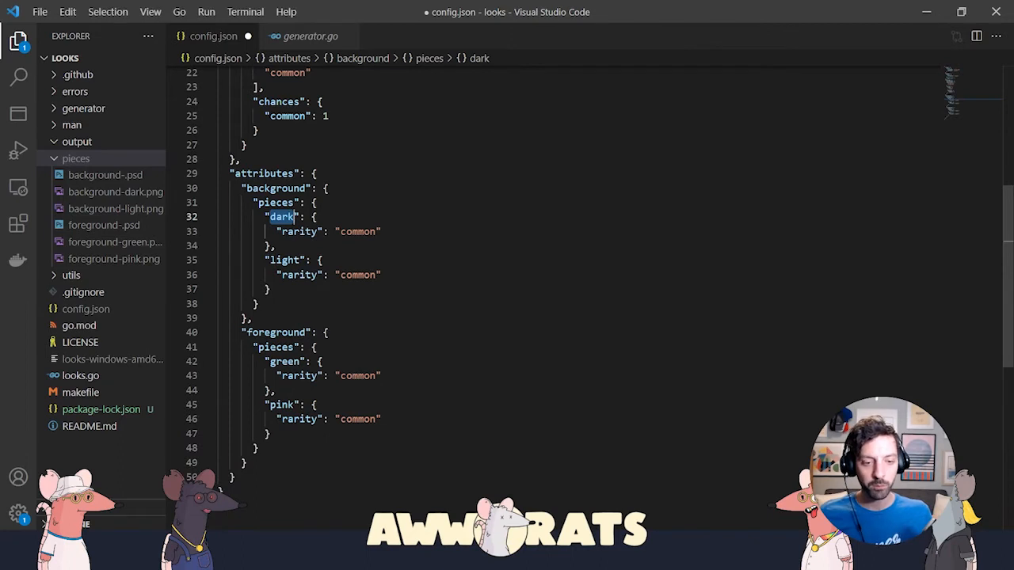
pyautogui.moveTo(19, 230)
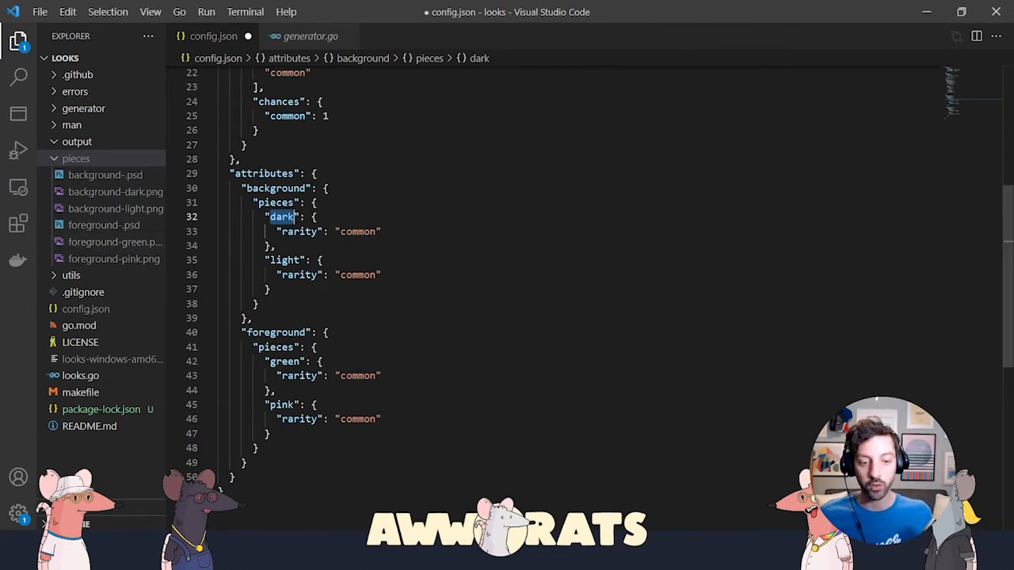
pyautogui.scroll(3)
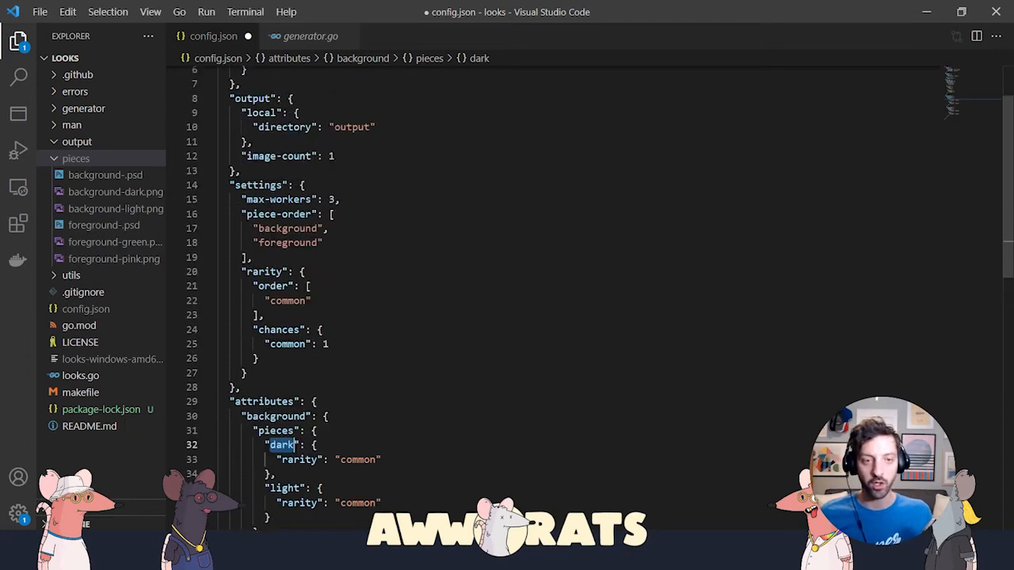
pyautogui.scroll(3)
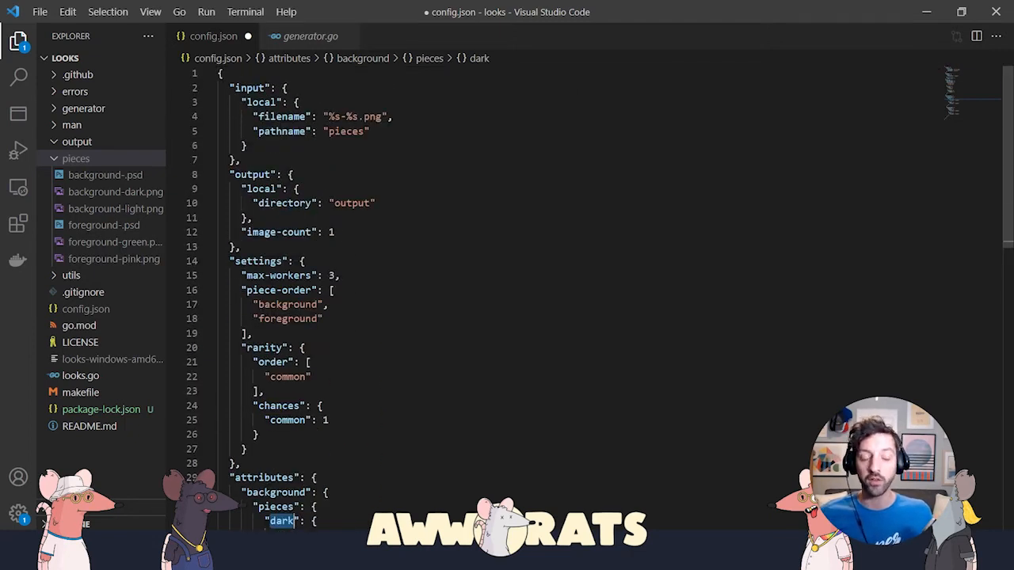
pyautogui.click(357, 117)
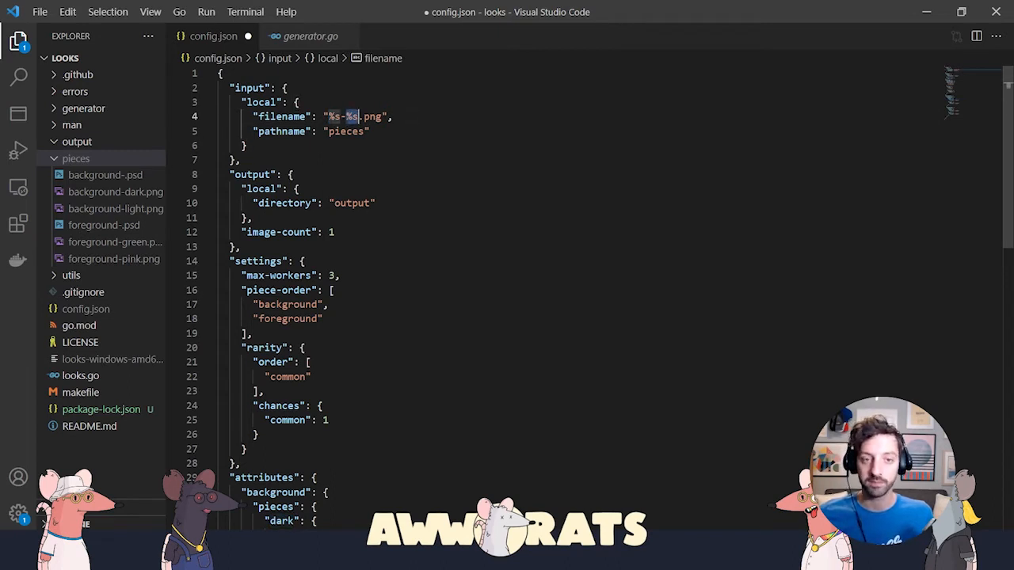
pyautogui.scroll(-3)
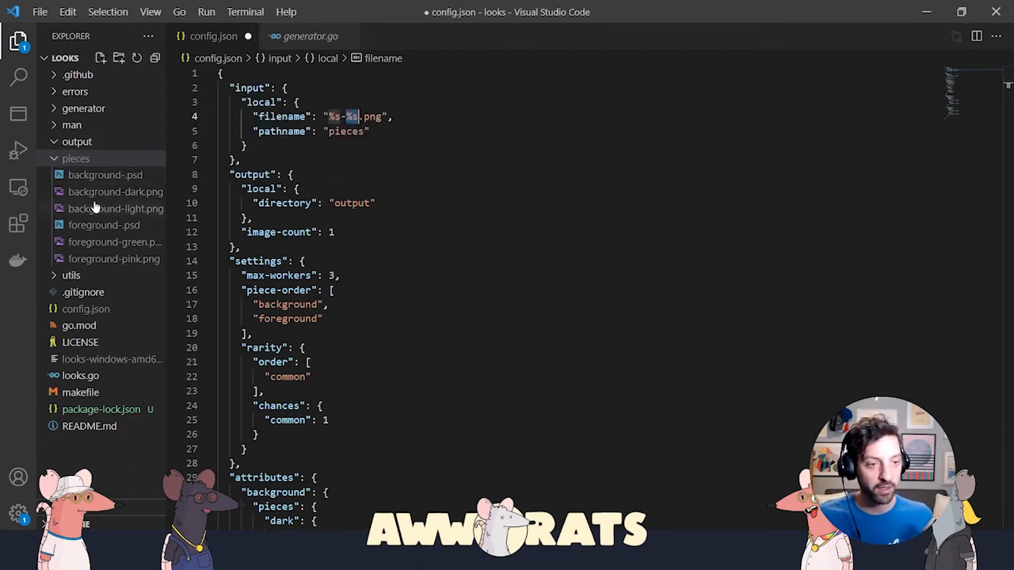
pyautogui.scroll(-3)
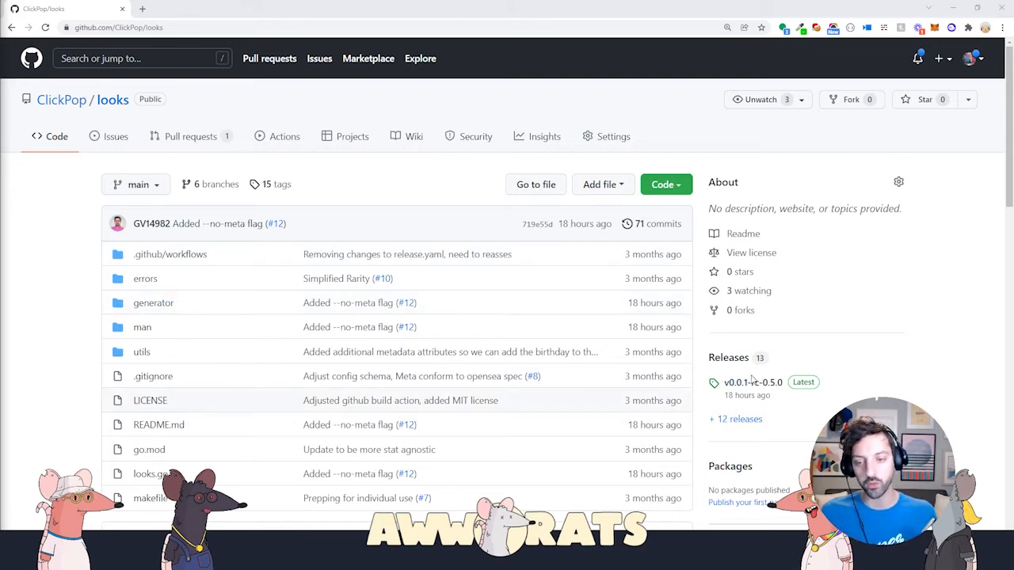
pyautogui.moveTo(383, 177)
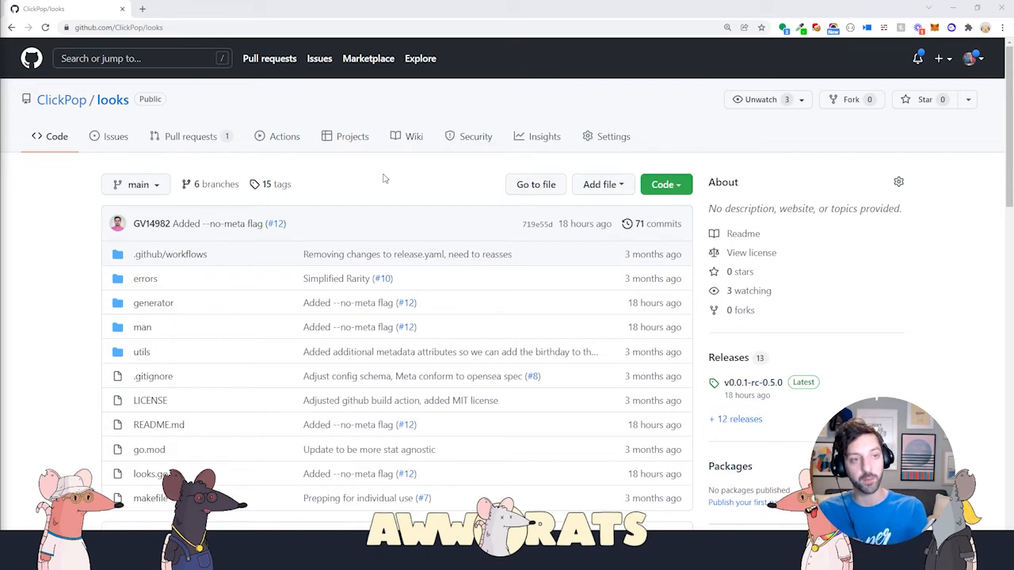
pyautogui.moveTo(729, 374)
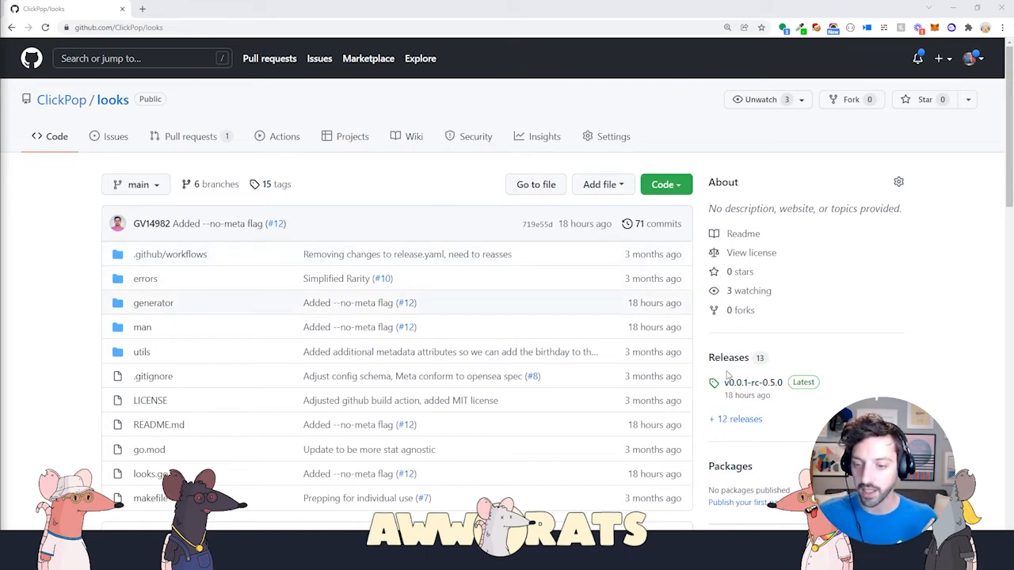
# View the v0.0.1-rc-0.5.0 release assets and locate the downloaded looks-windows-amd64.exe locally.
pyautogui.click(753, 382)
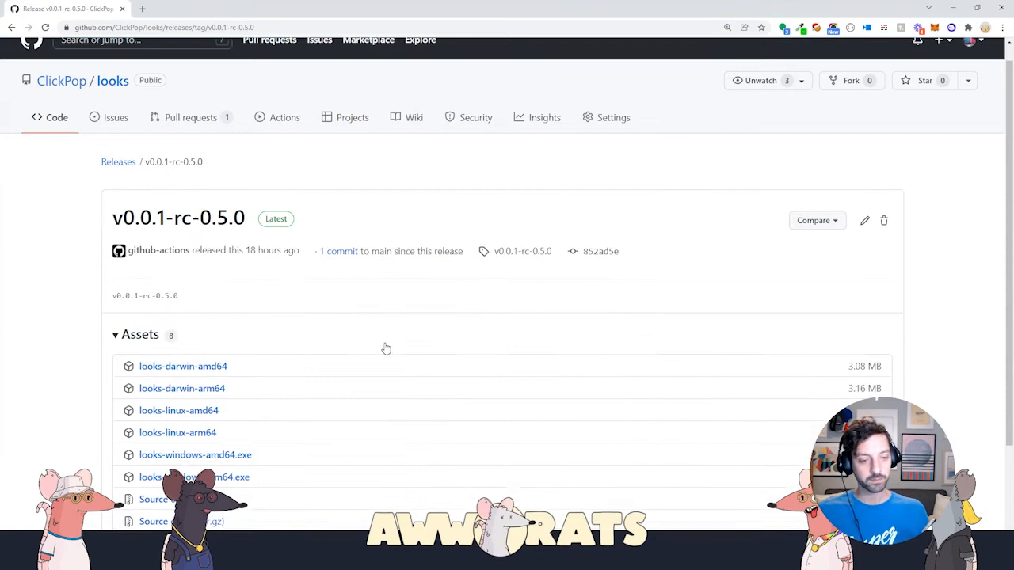
pyautogui.scroll(-3)
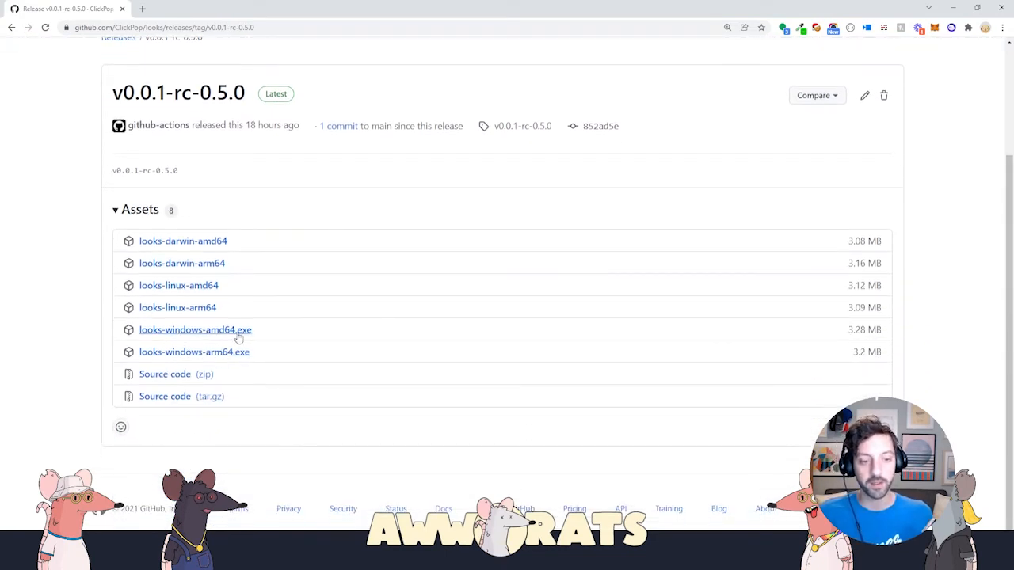
pyautogui.moveTo(282, 333)
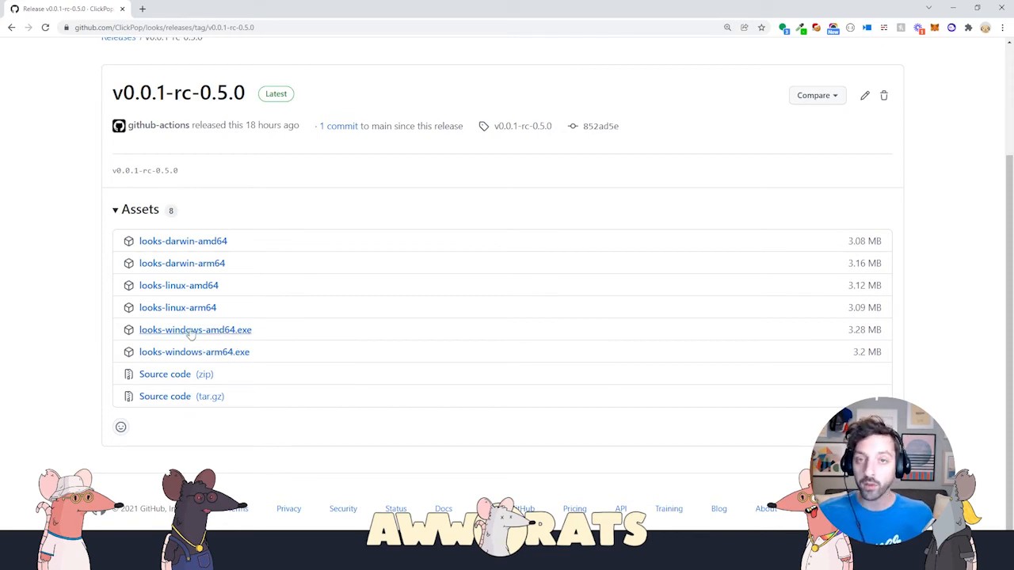
pyautogui.press('alt+tab')
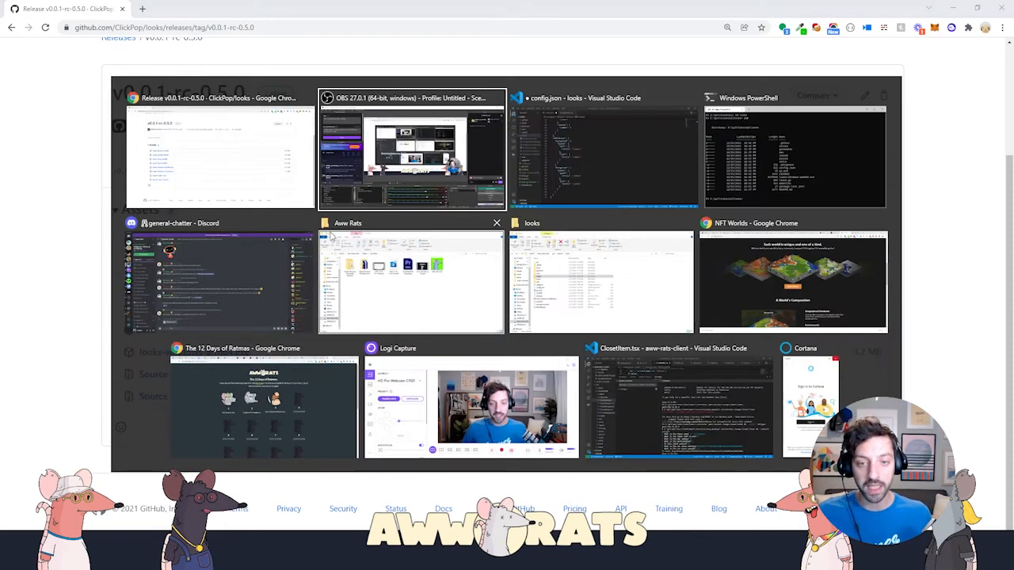
pyautogui.click(602, 282)
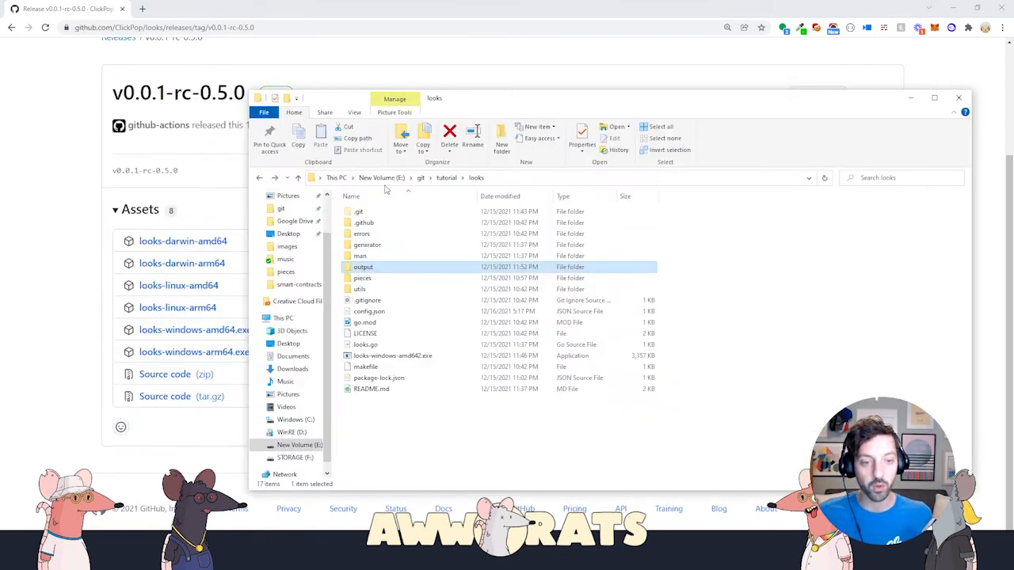
pyautogui.click(391, 355)
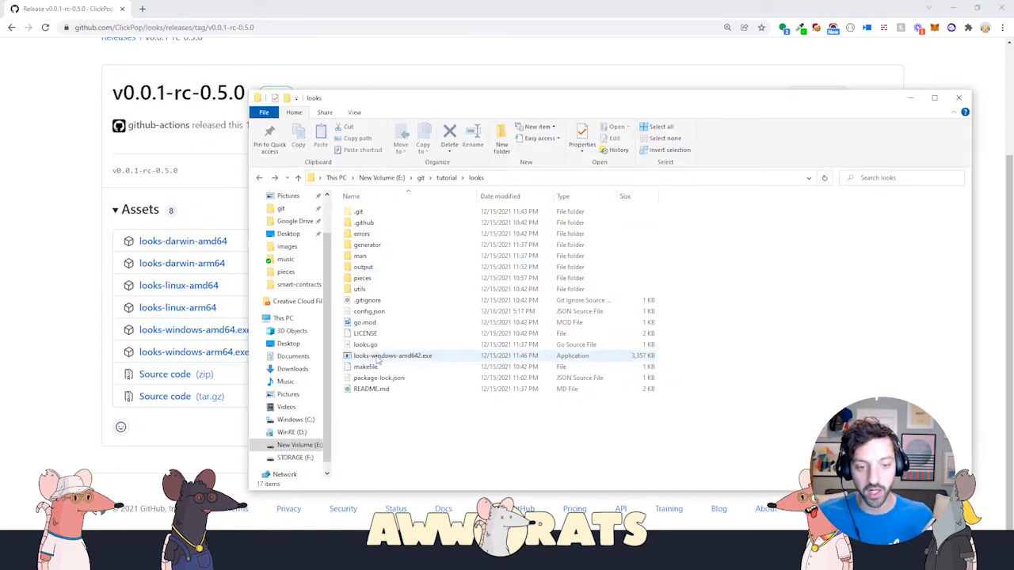
pyautogui.moveTo(393, 355)
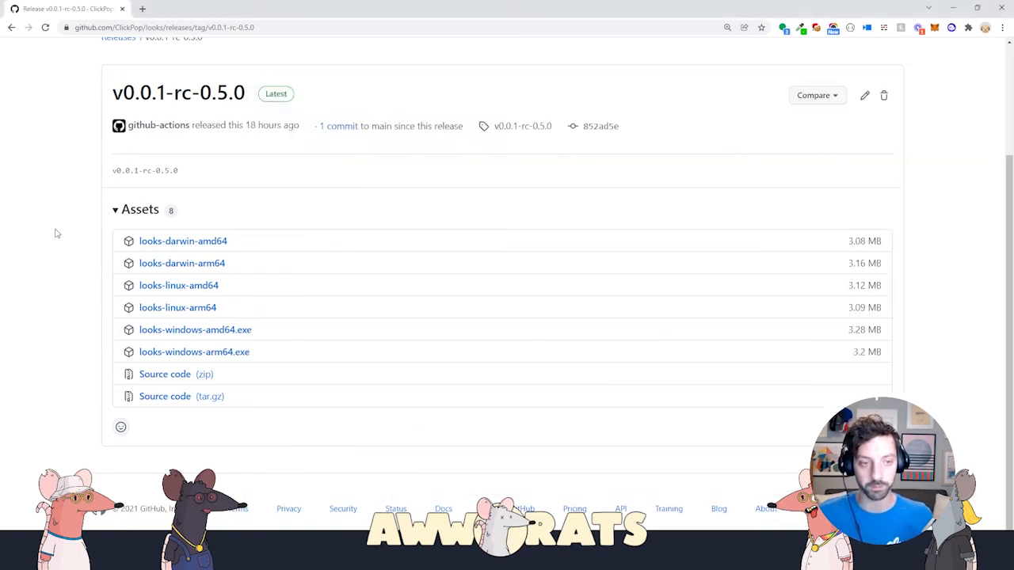
pyautogui.moveTo(688, 282)
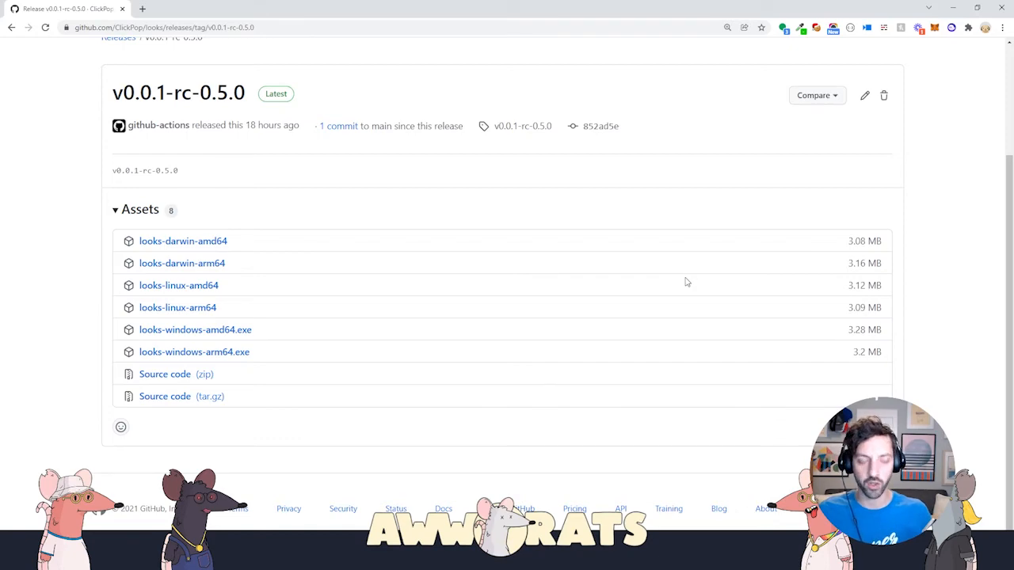
# Bring the PowerShell terminal in front of the release page.
pyautogui.press('alt+tab')
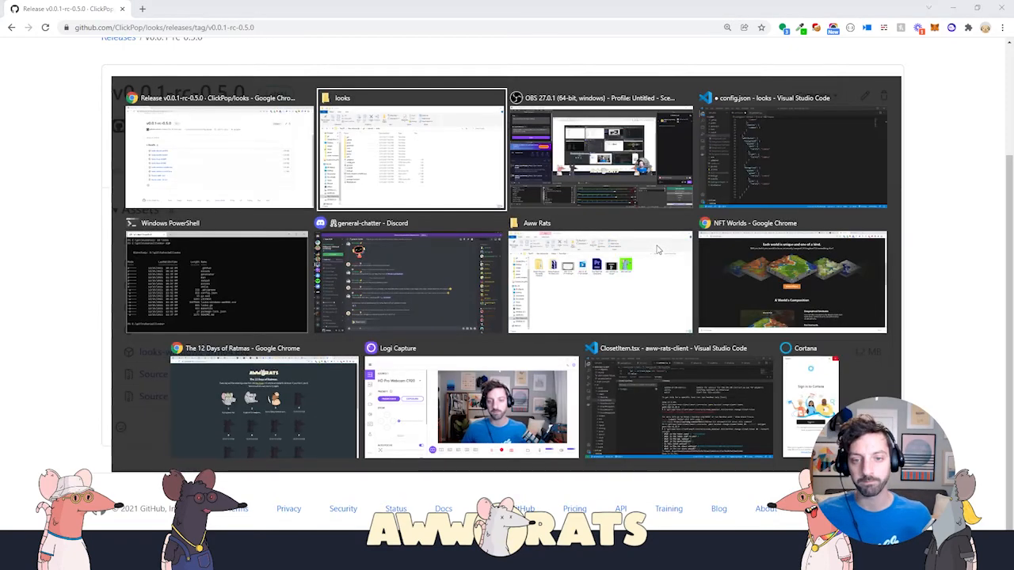
pyautogui.click(215, 282)
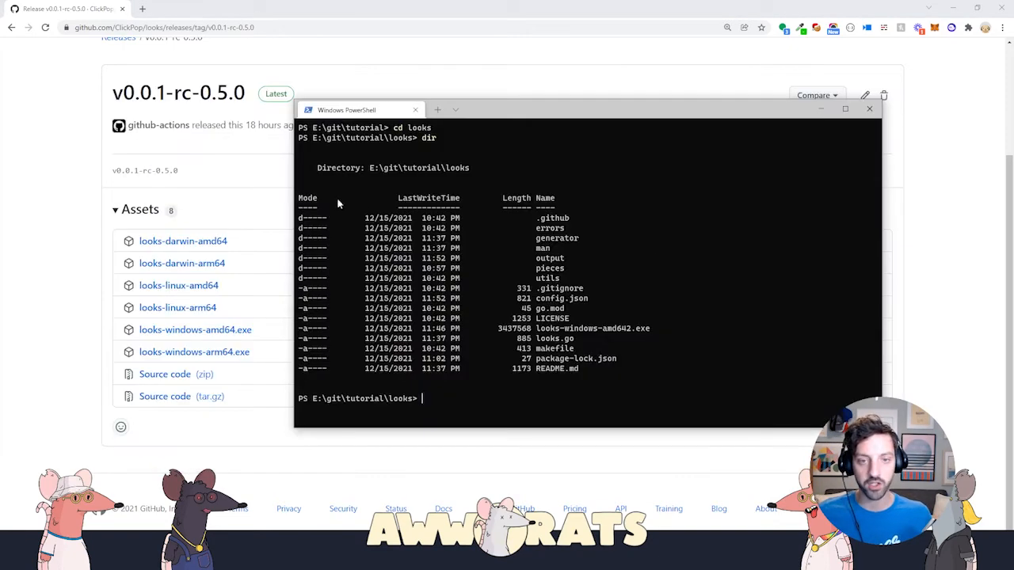
pyautogui.moveTo(510, 402)
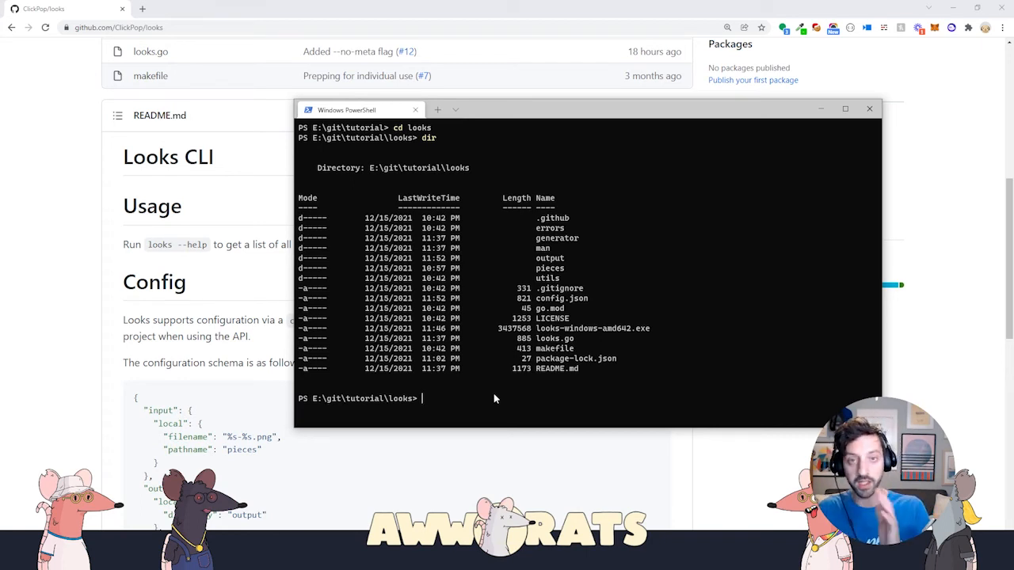
# Draft 'looks generate --no-meta' at the prompt, then clear it and bring up the window overview.
pyautogui.write('looks gener')
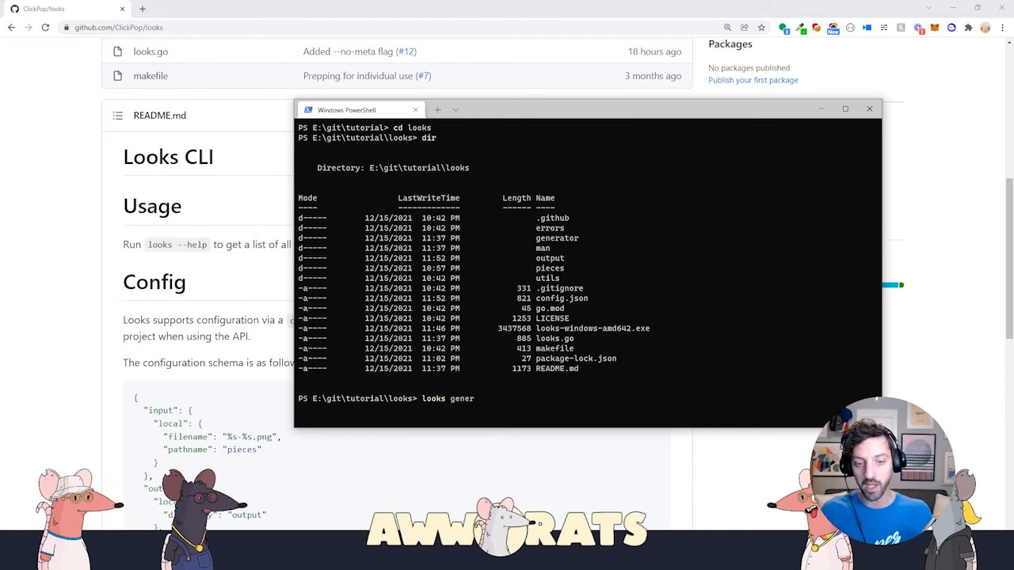
pyautogui.write('ate --no-meta')
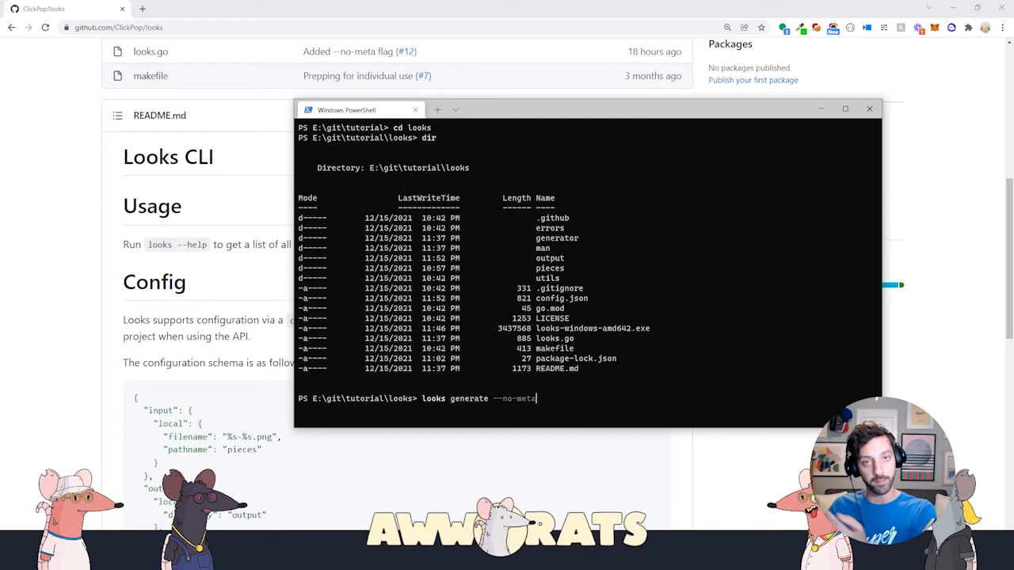
pyautogui.press('Backspace')
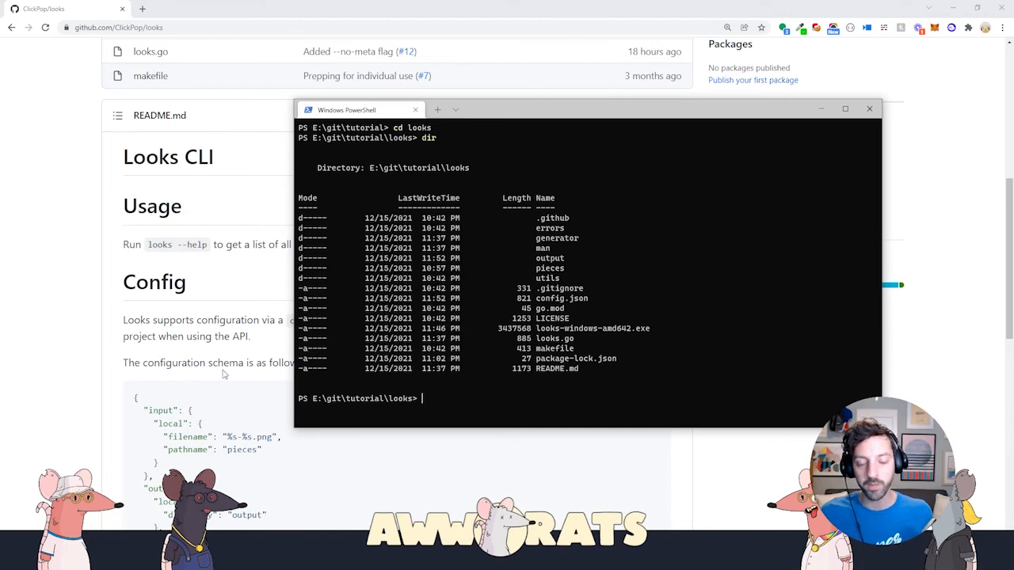
pyautogui.press('alt+tab')
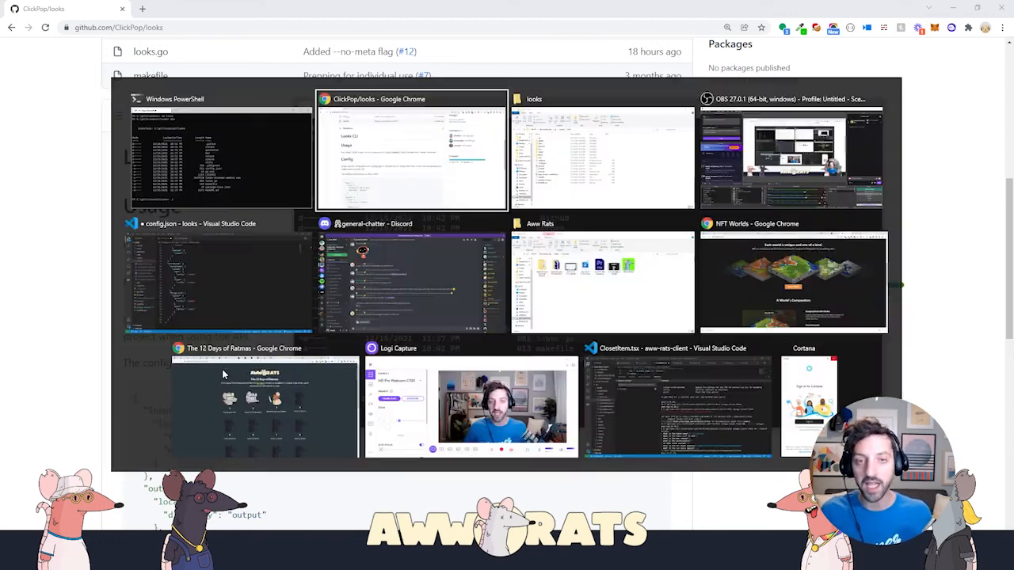
# Run './looks-windows-amd64.exe generate --no-meta' so image #0 is created in the output folder.
pyautogui.click(602, 151)
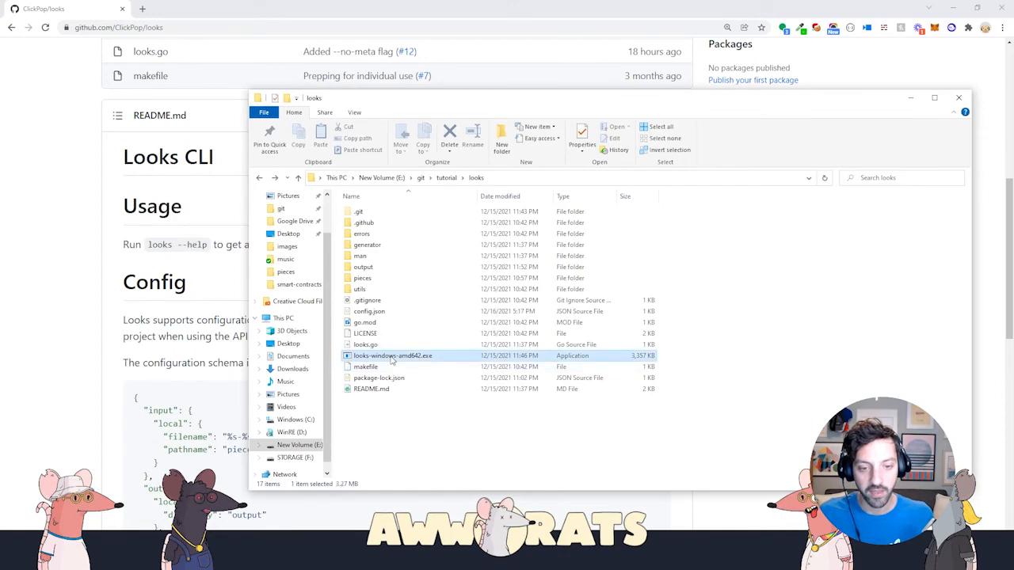
pyautogui.click(393, 355)
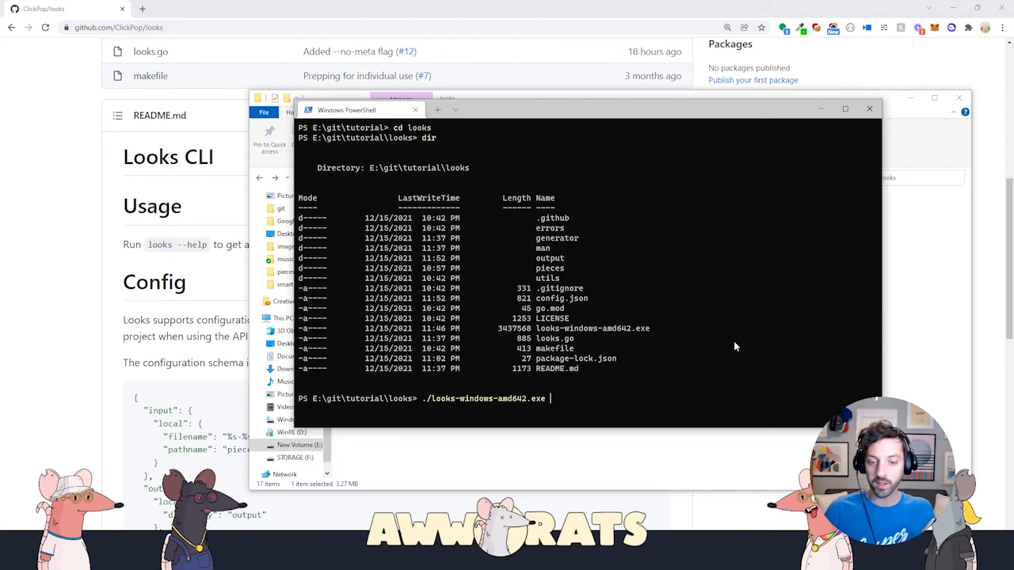
pyautogui.write('generate')
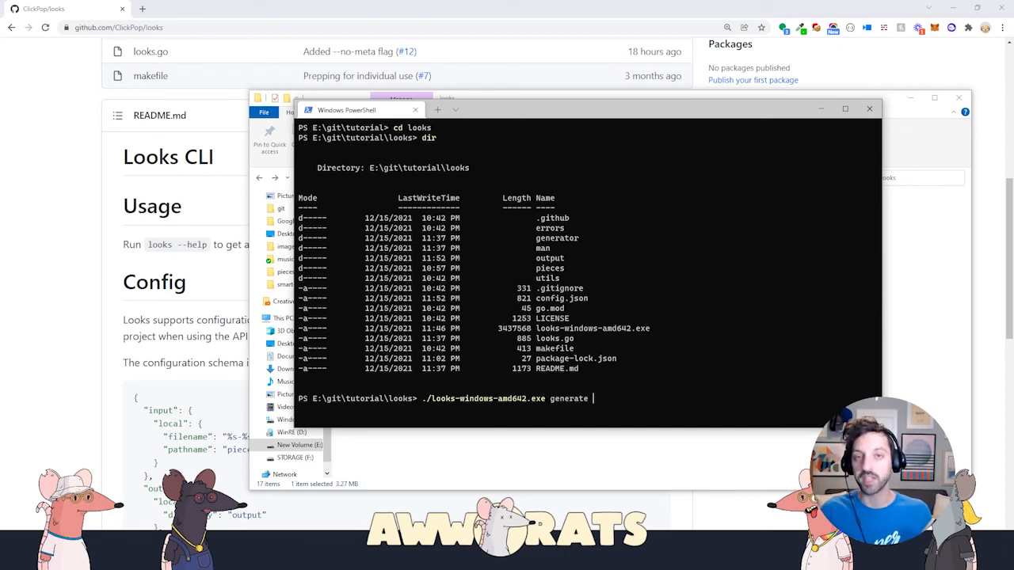
pyautogui.write('--')
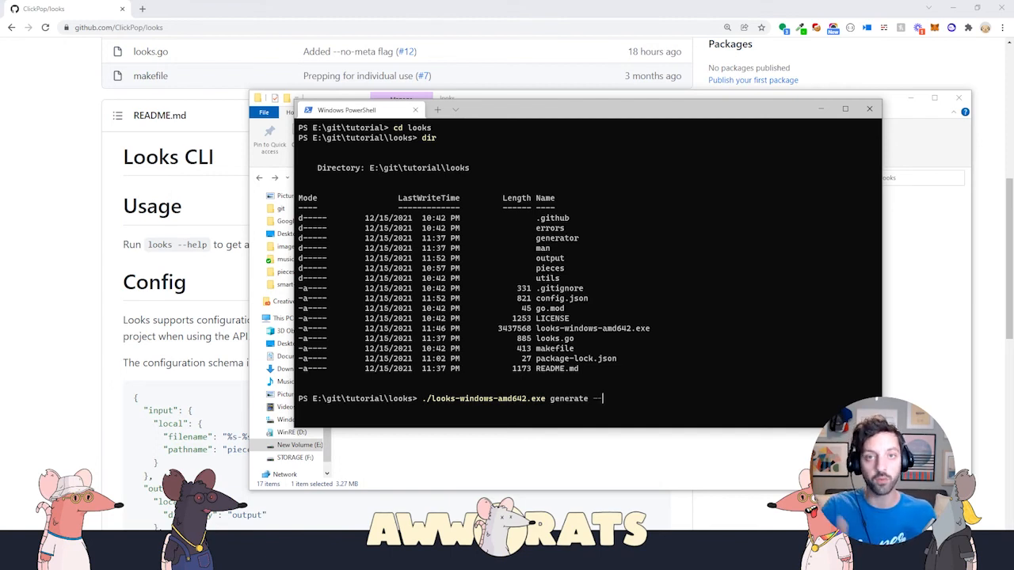
pyautogui.write('--no-met')
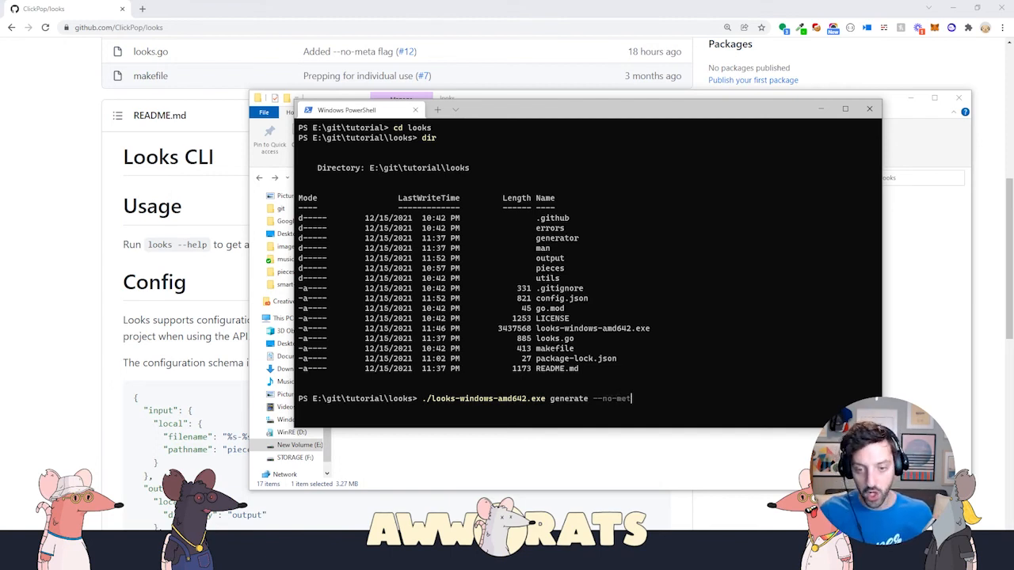
pyautogui.press('Return')
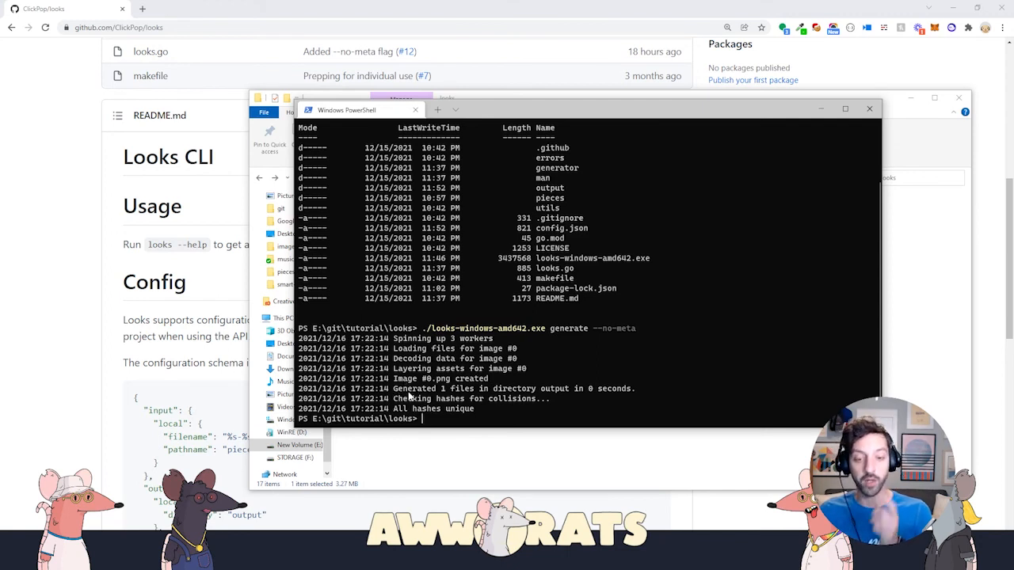
pyautogui.press('alt+tab')
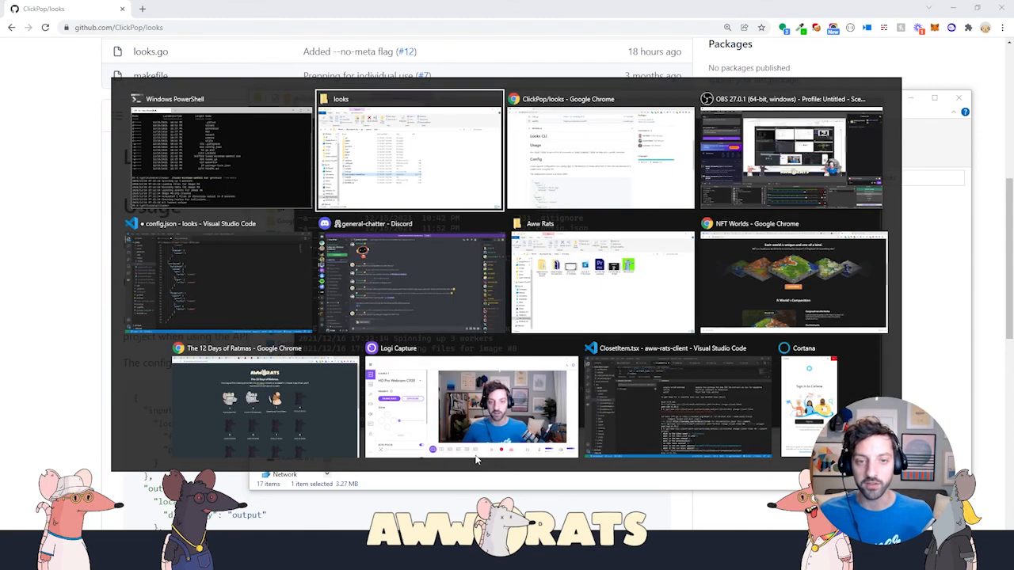
pyautogui.moveTo(218, 276)
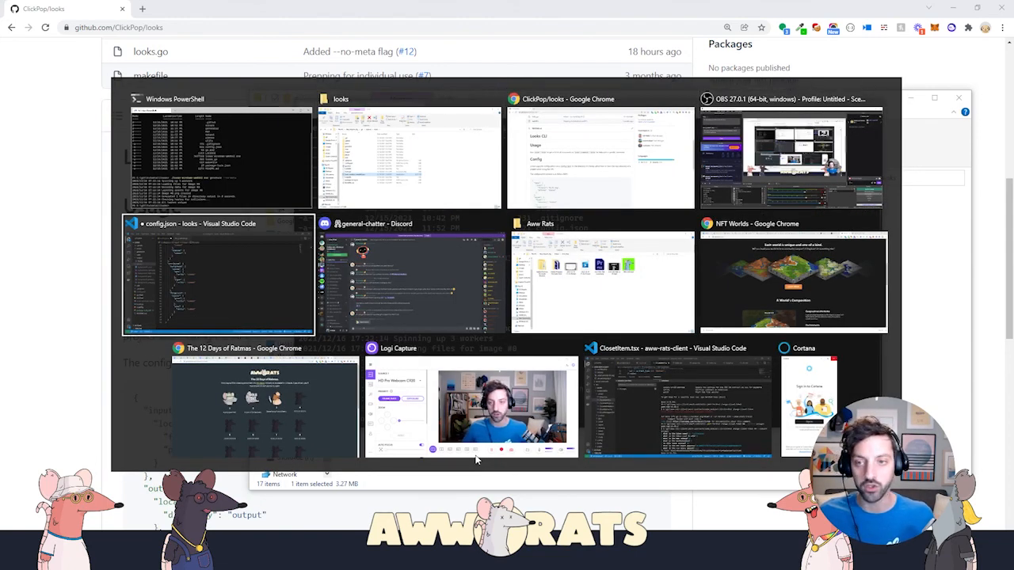
# View output/0.png alongside background-dark.png and foreground-pink.png, then return to config.json.
pyautogui.click(219, 273)
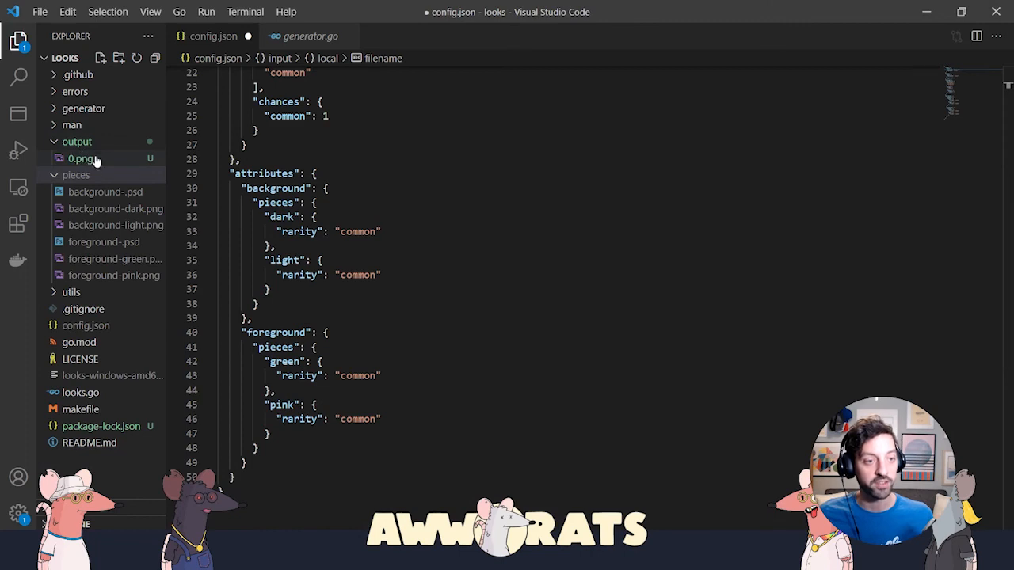
pyautogui.click(81, 159)
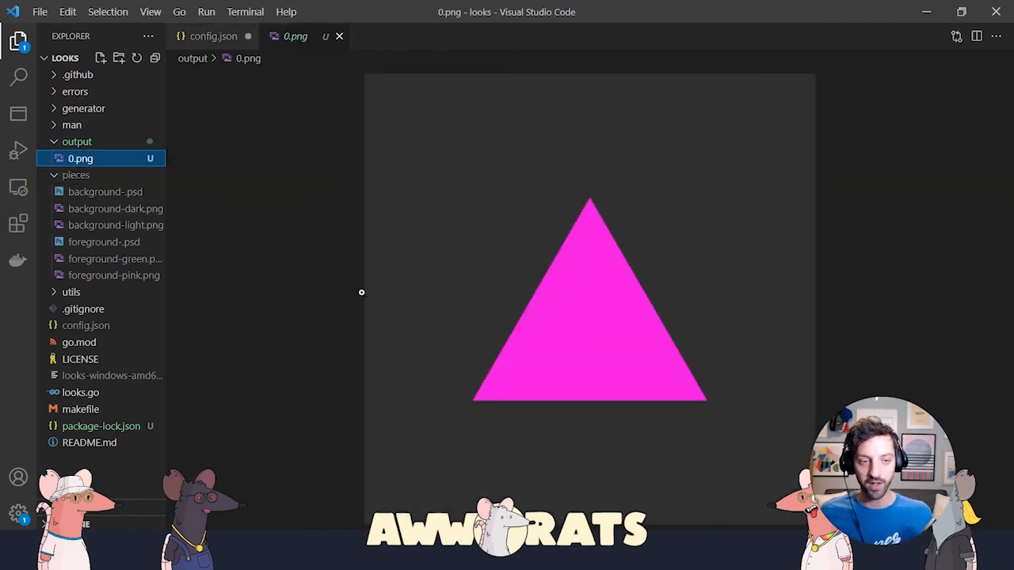
pyautogui.moveTo(115, 209)
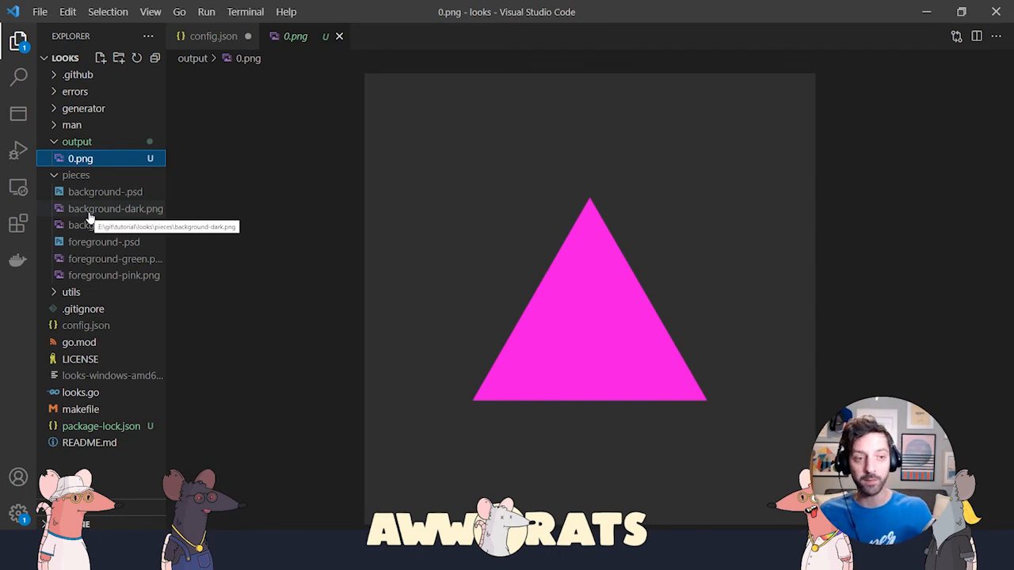
pyautogui.click(116, 209)
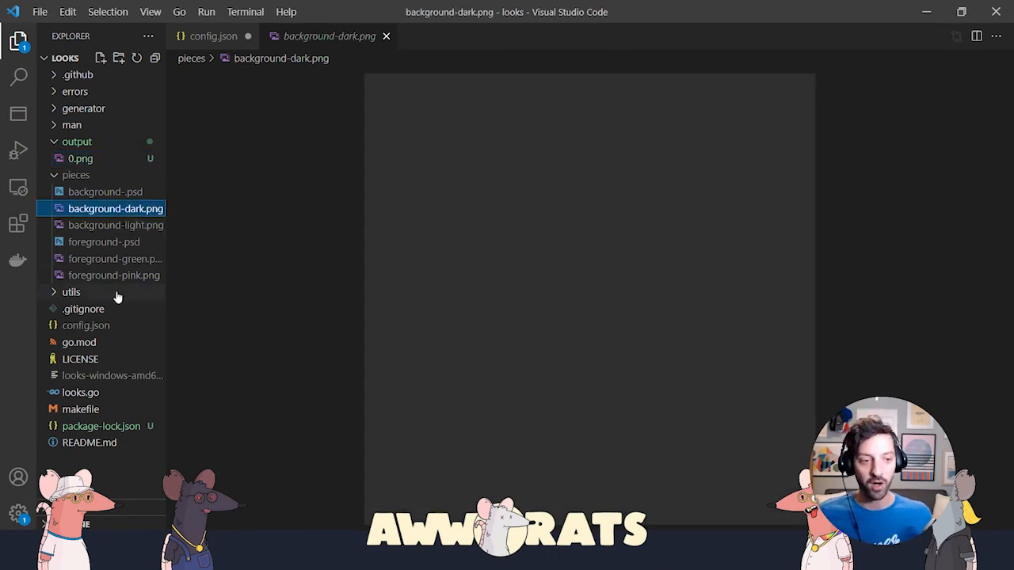
pyautogui.click(115, 275)
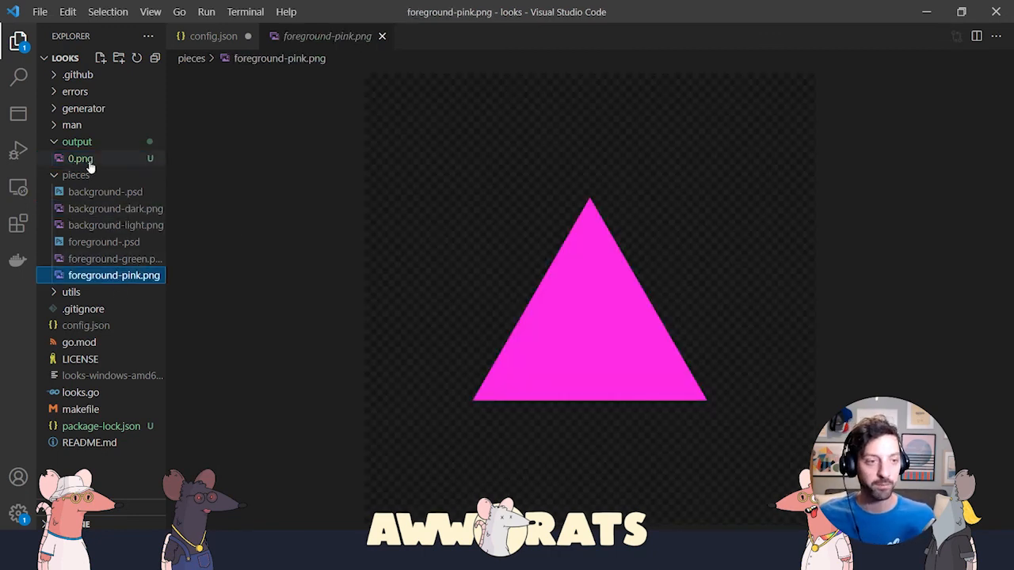
pyautogui.click(80, 159)
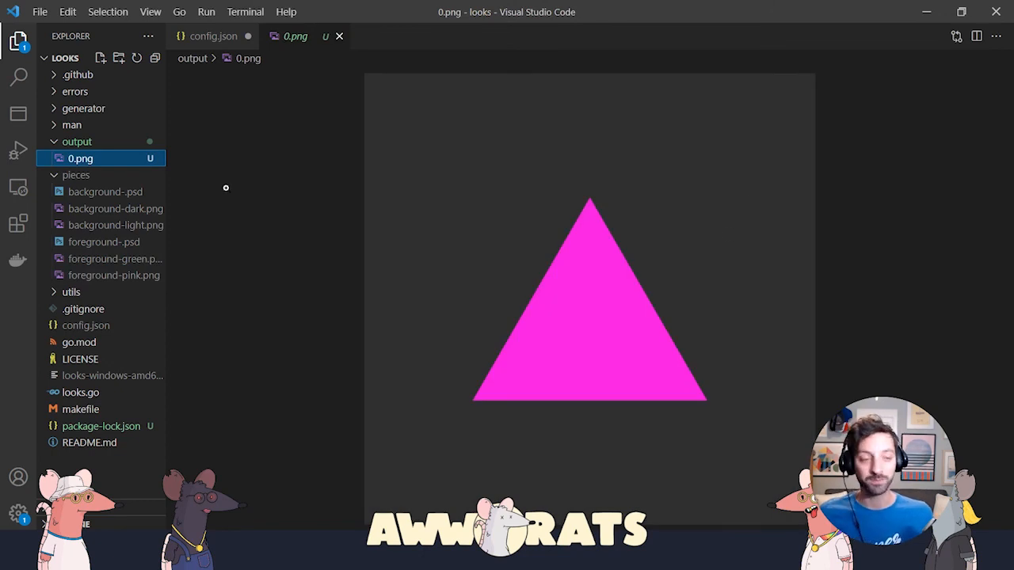
pyautogui.moveTo(107, 426)
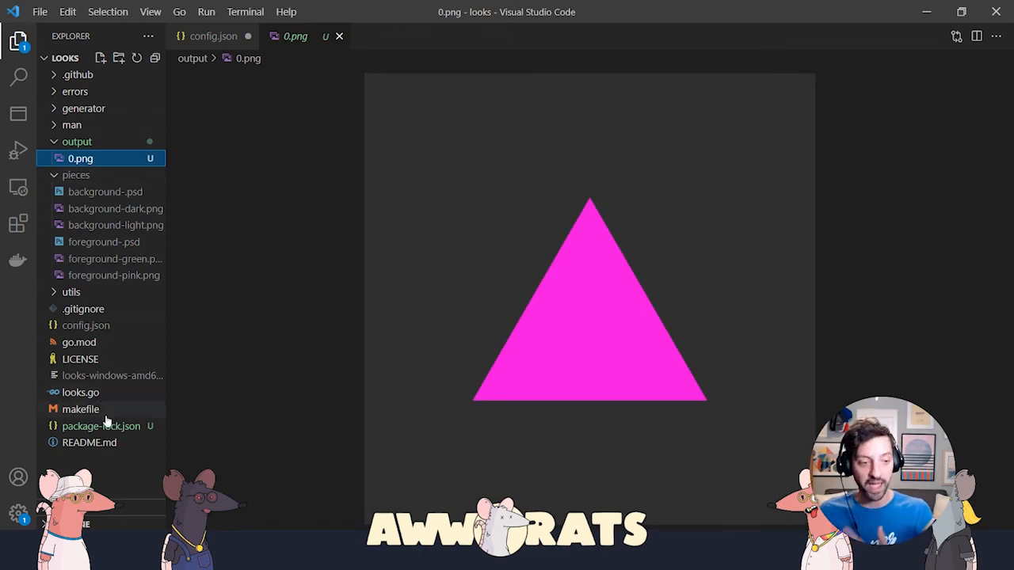
pyautogui.click(86, 325)
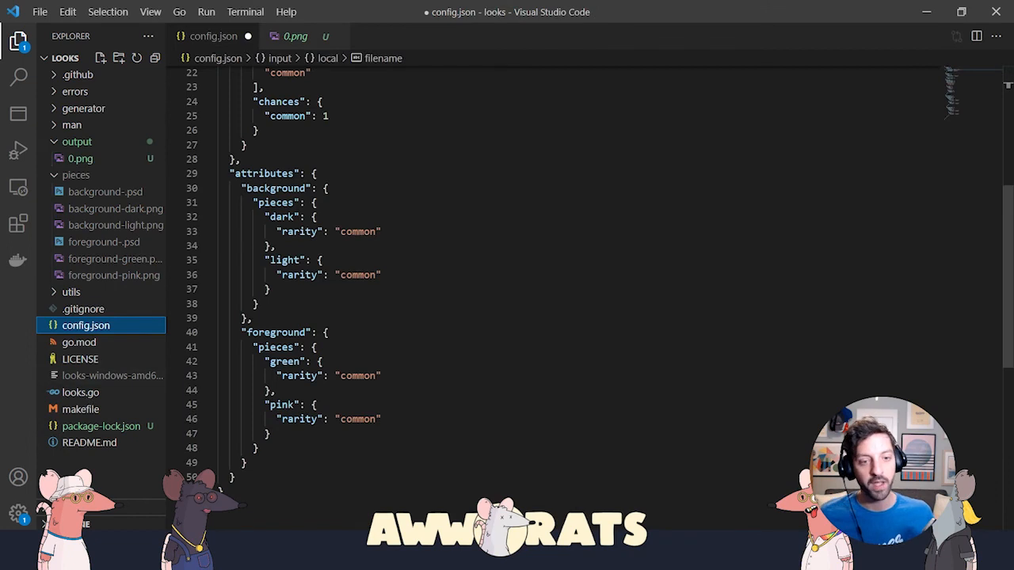
# Change "image-count" under output in config.json from 1 to 500.
pyautogui.scroll(3)
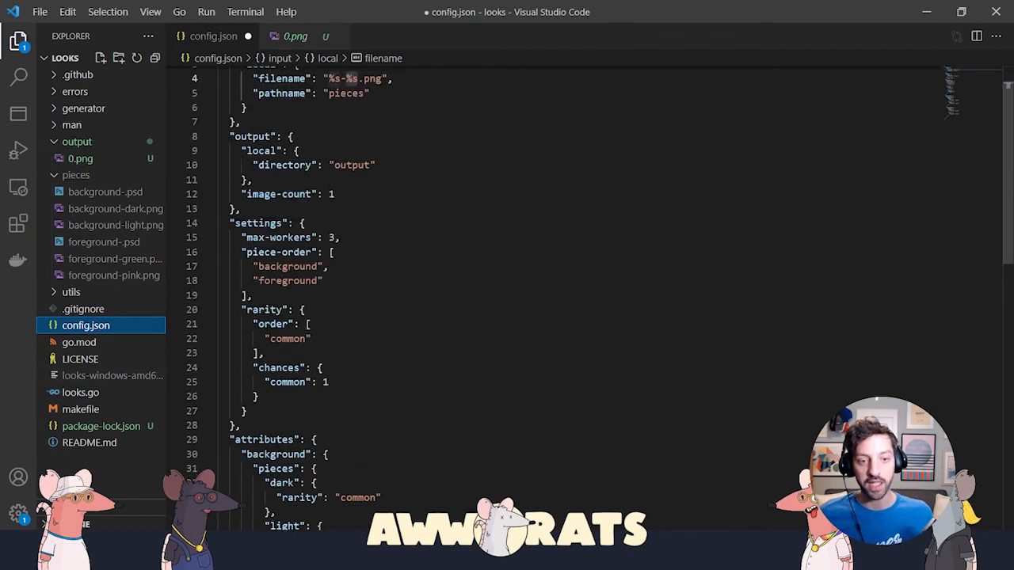
pyautogui.write('0')
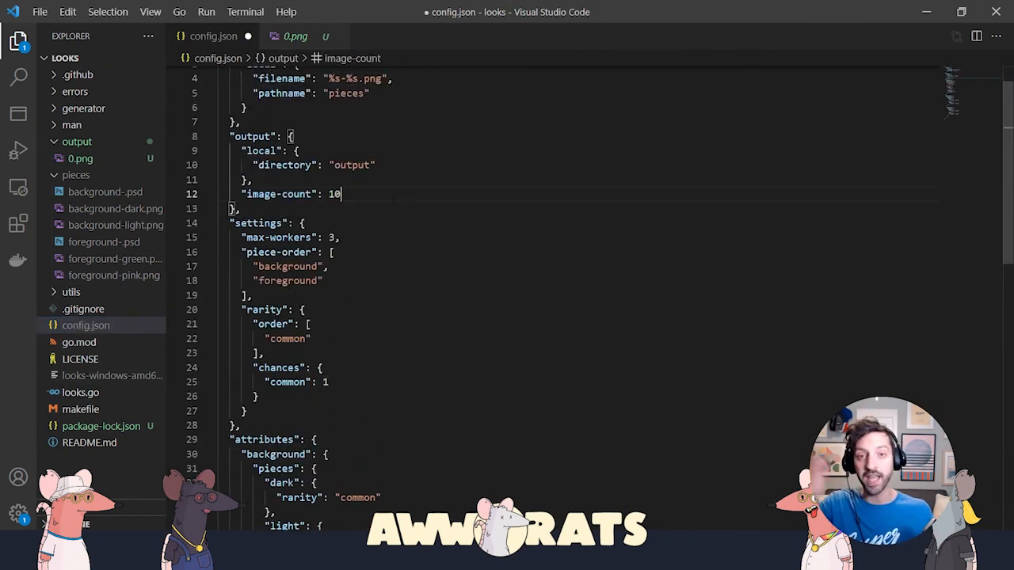
pyautogui.write('500')
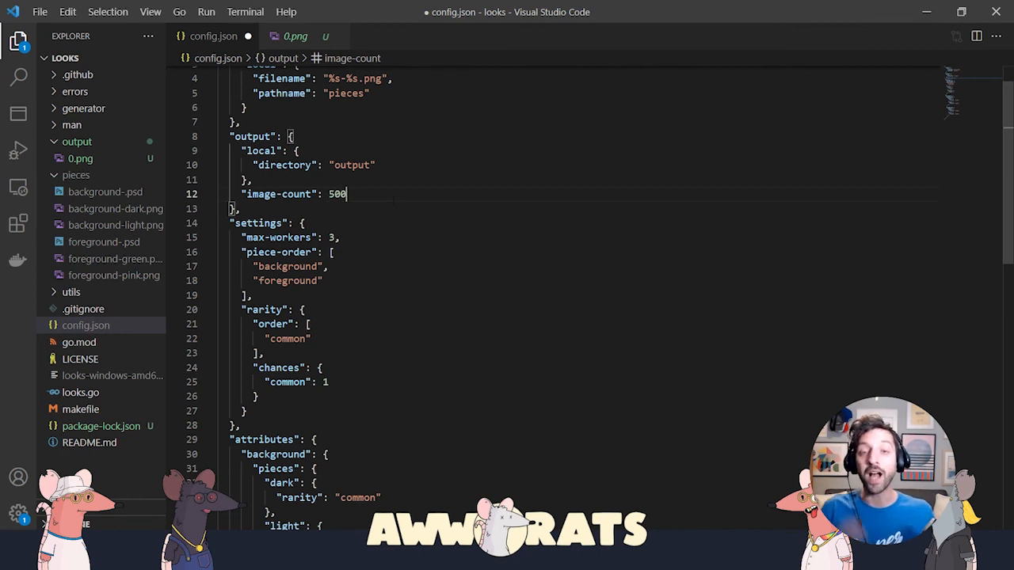